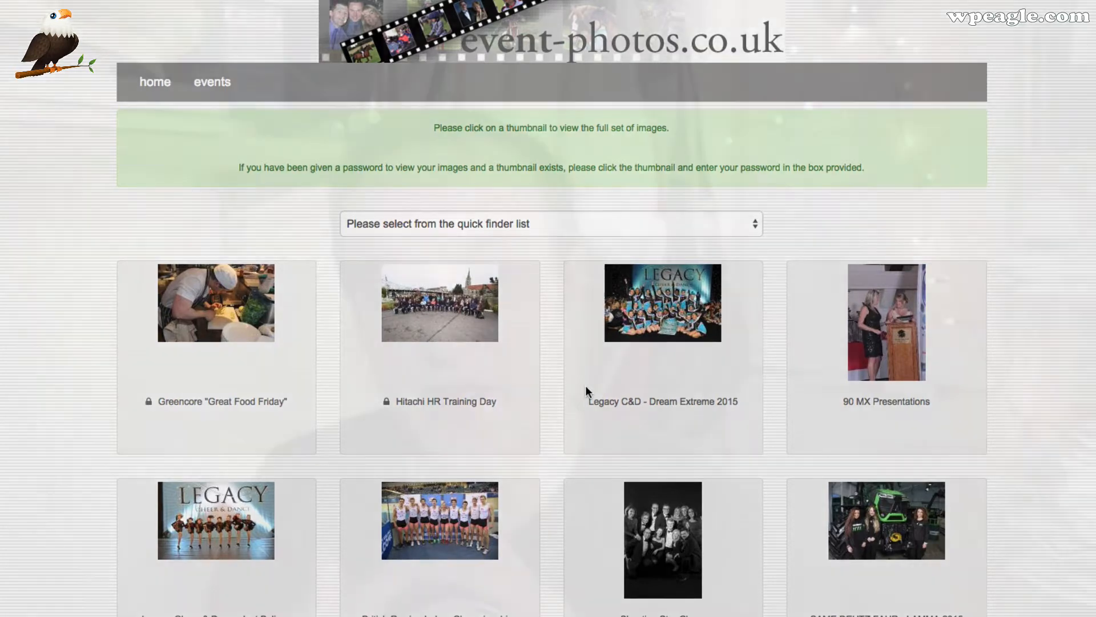
Step: Switch from the event photos reference site to the demo site's login tab
left_click(329, 16)
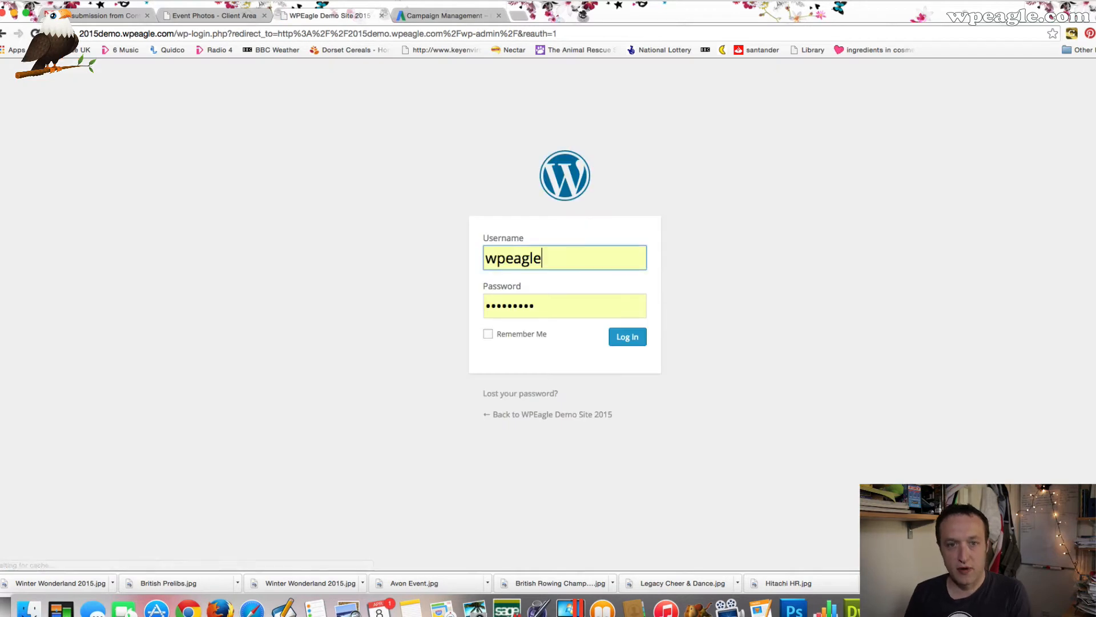
Step: Log in to the WordPress dashboard and create a new page via + New > Page
left_click(626, 336)
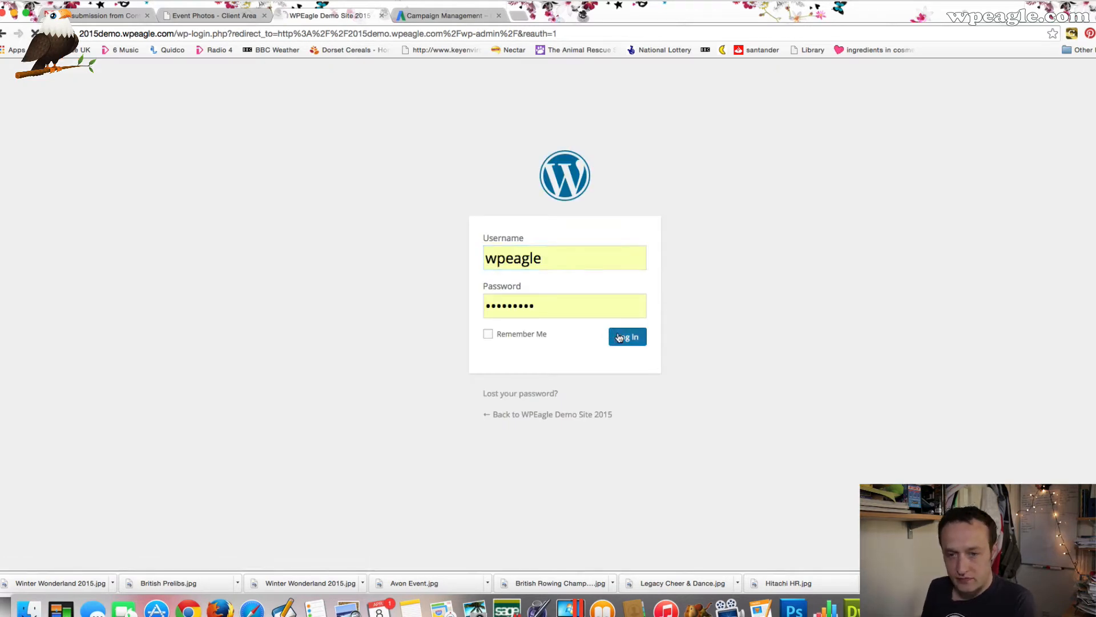
left_click(627, 337)
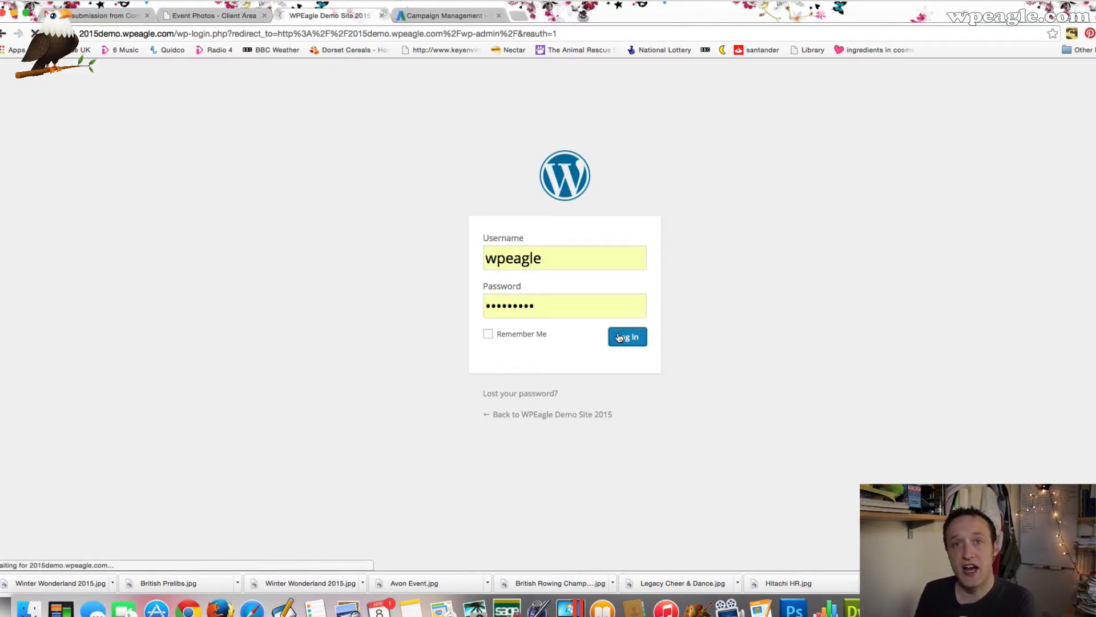
left_click(626, 337)
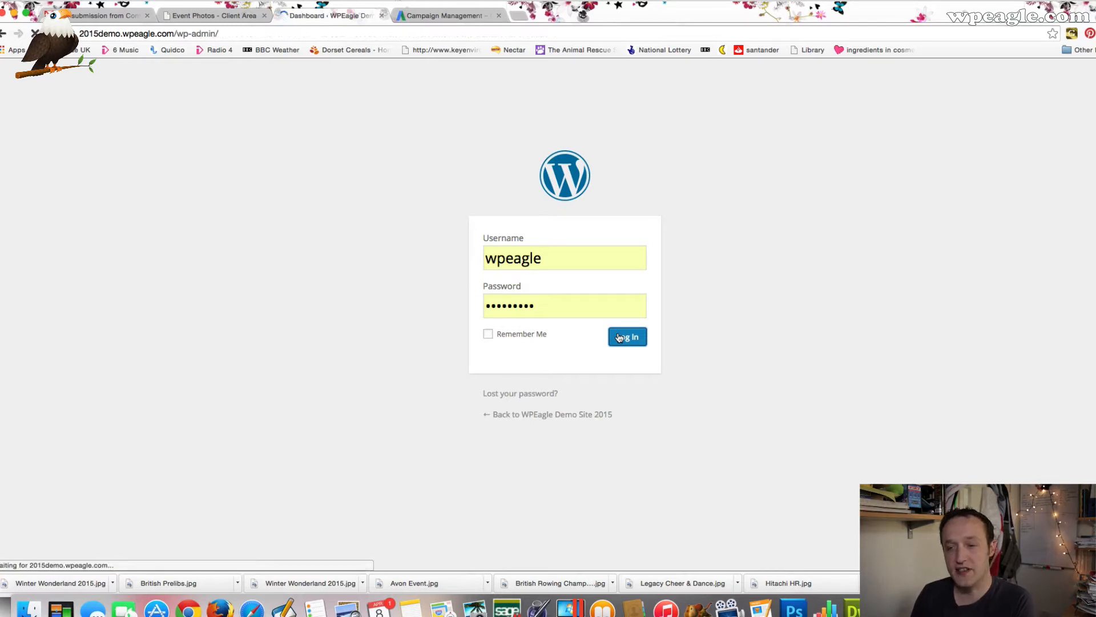
left_click(626, 336)
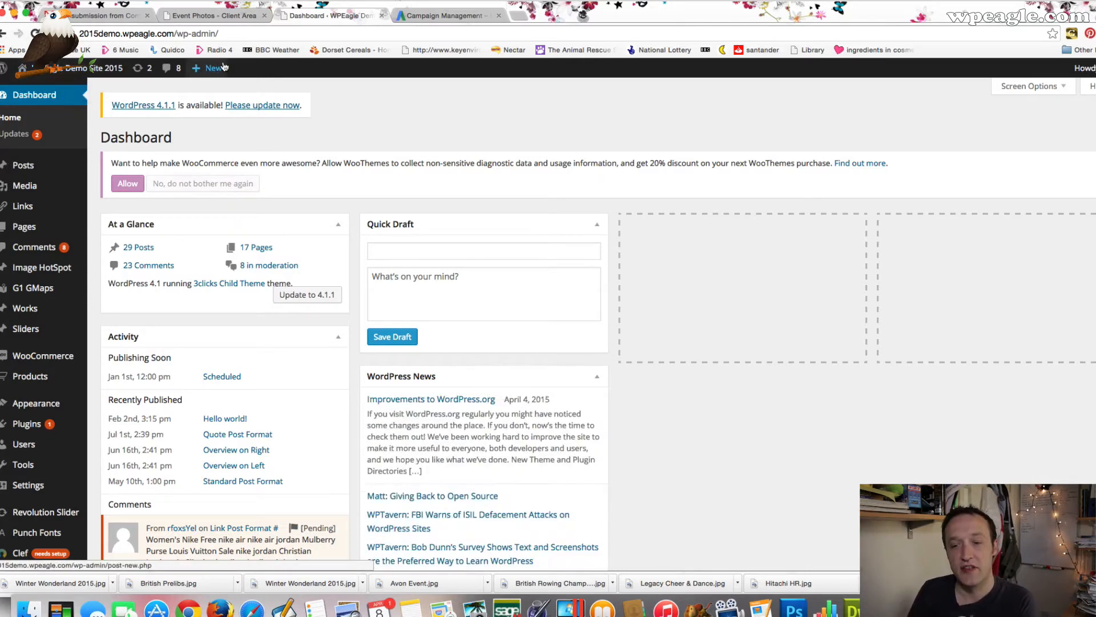
left_click(212, 68)
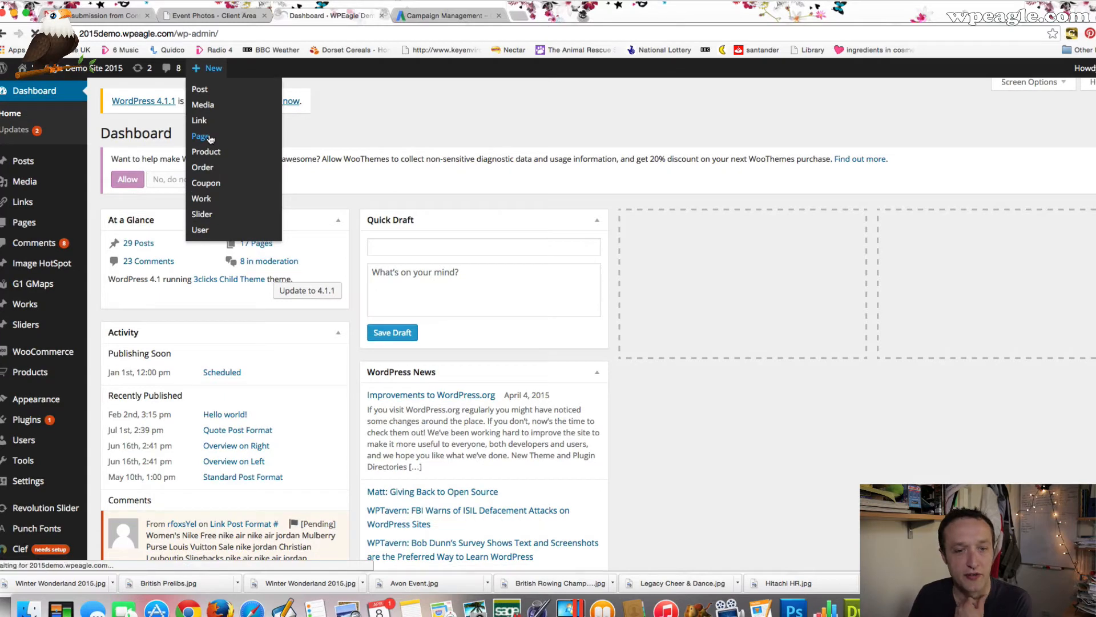
left_click(201, 136)
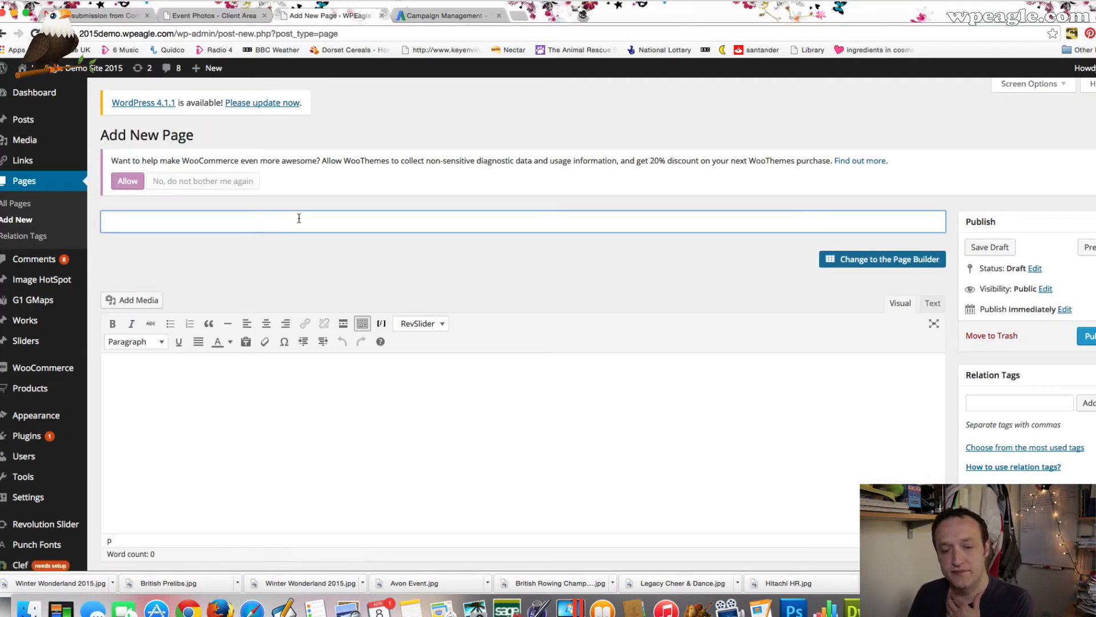
Step: Title the page 'Events', then glance at the reference site tab and return
left_click(932, 306)
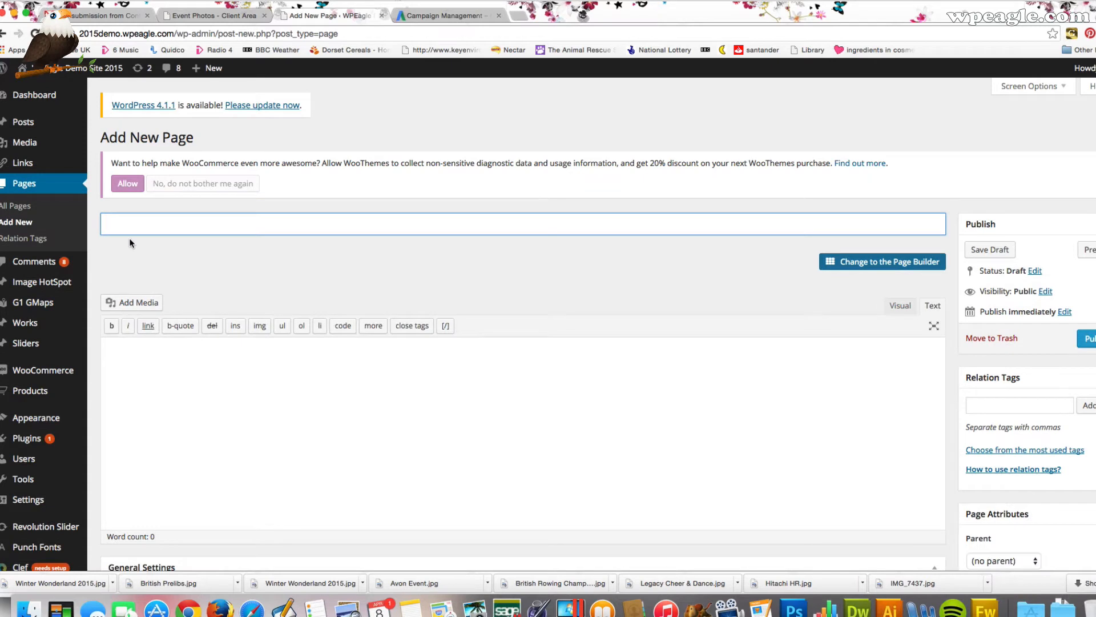
type("Even")
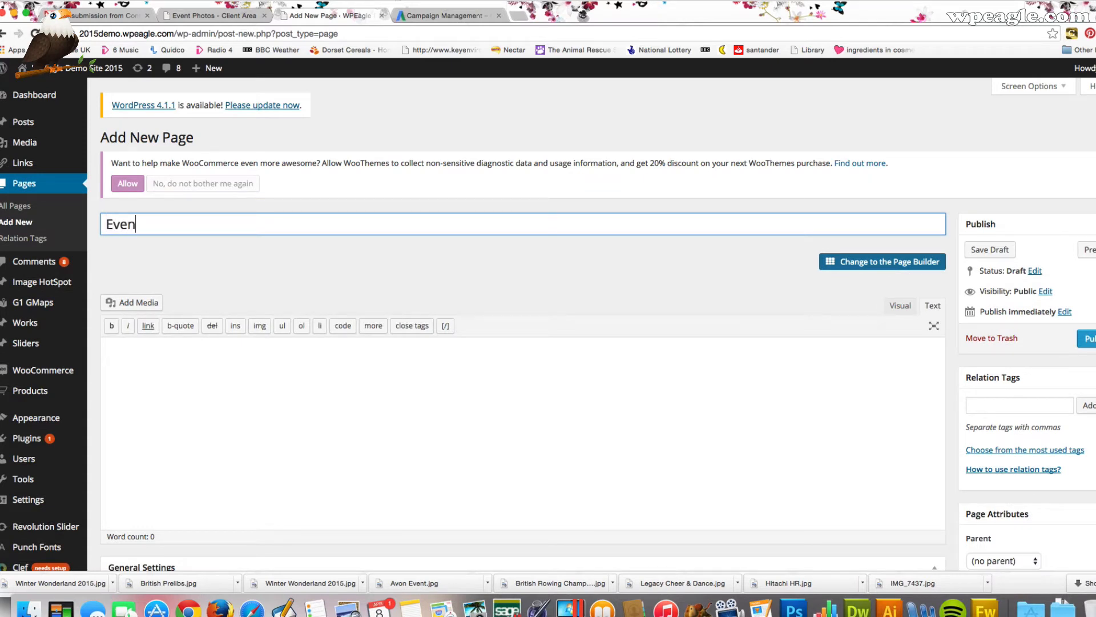
type("ts")
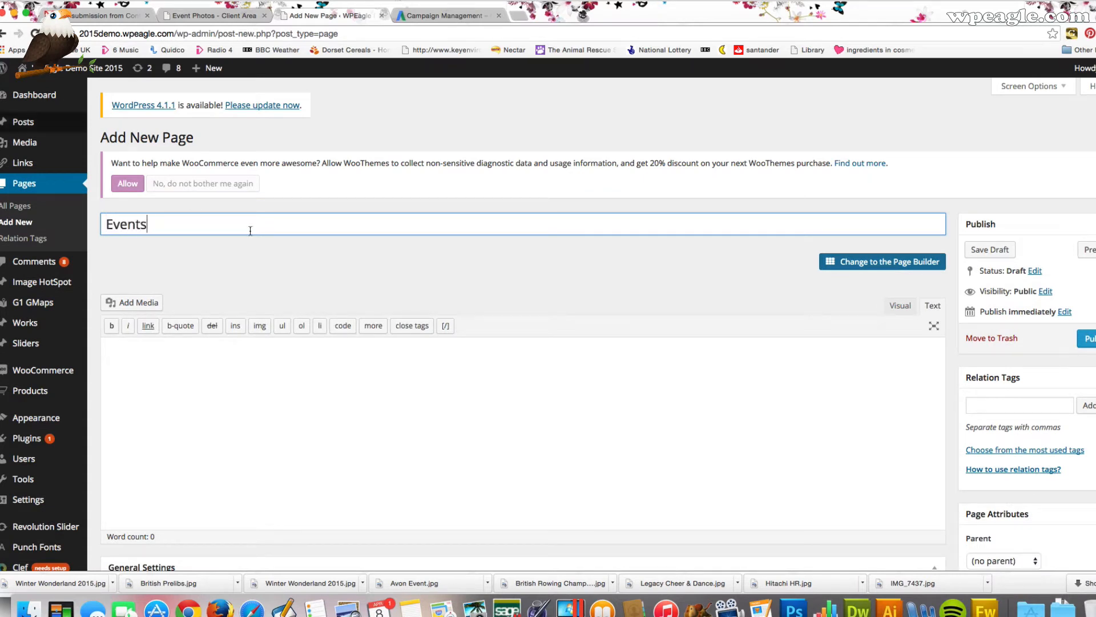
left_click(362, 394)
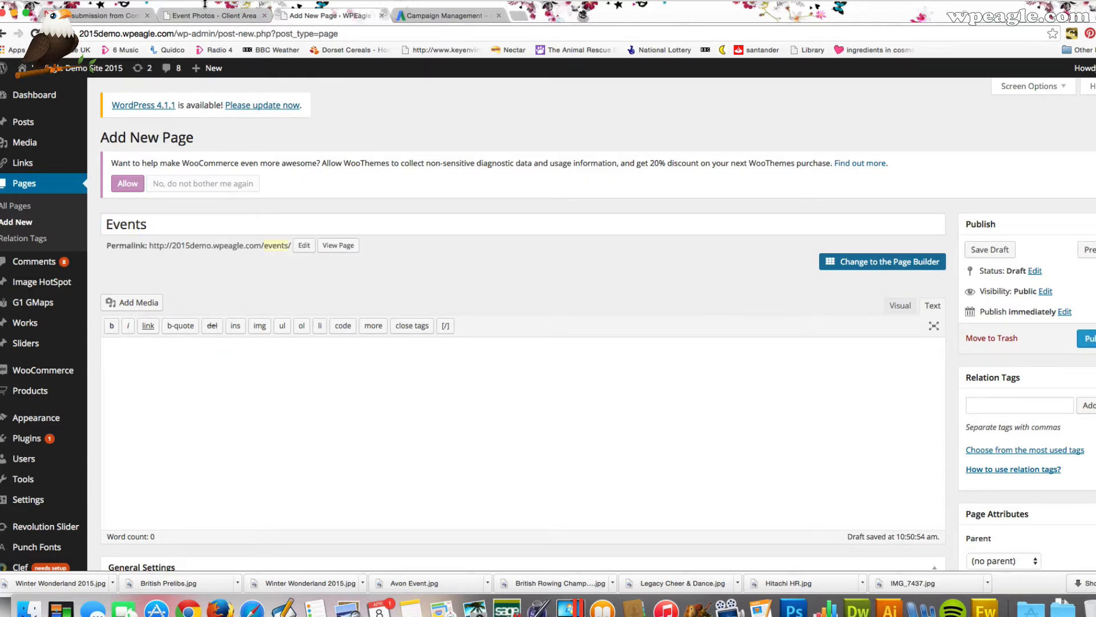
left_click(214, 15)
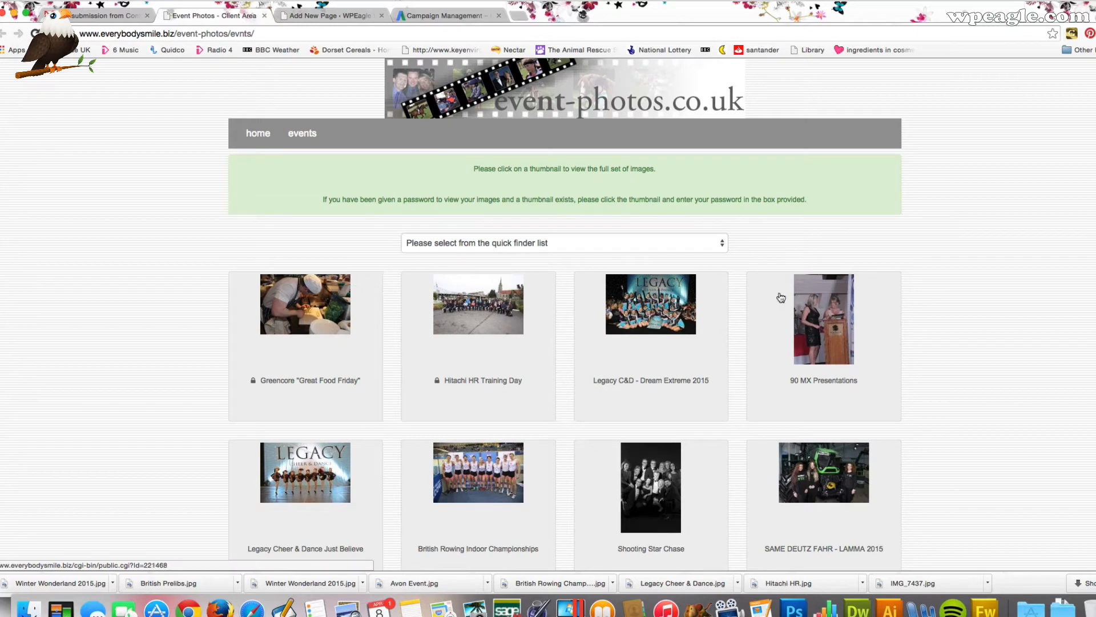
left_click(328, 16)
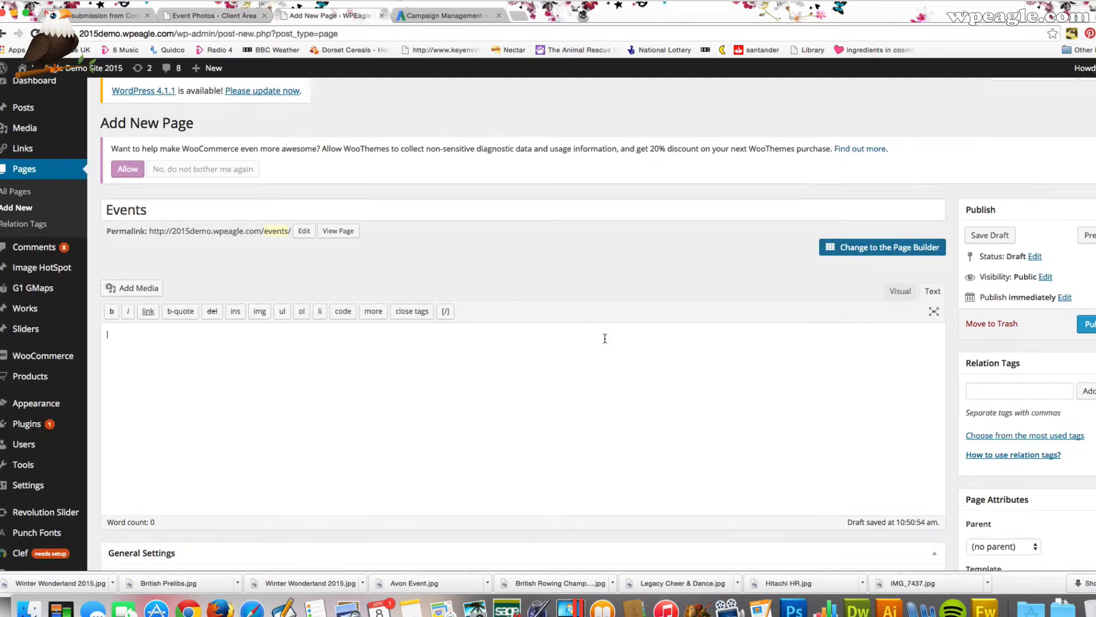
Step: Switch to the page builder and add four 1/4-width column blocks
left_click(882, 246)
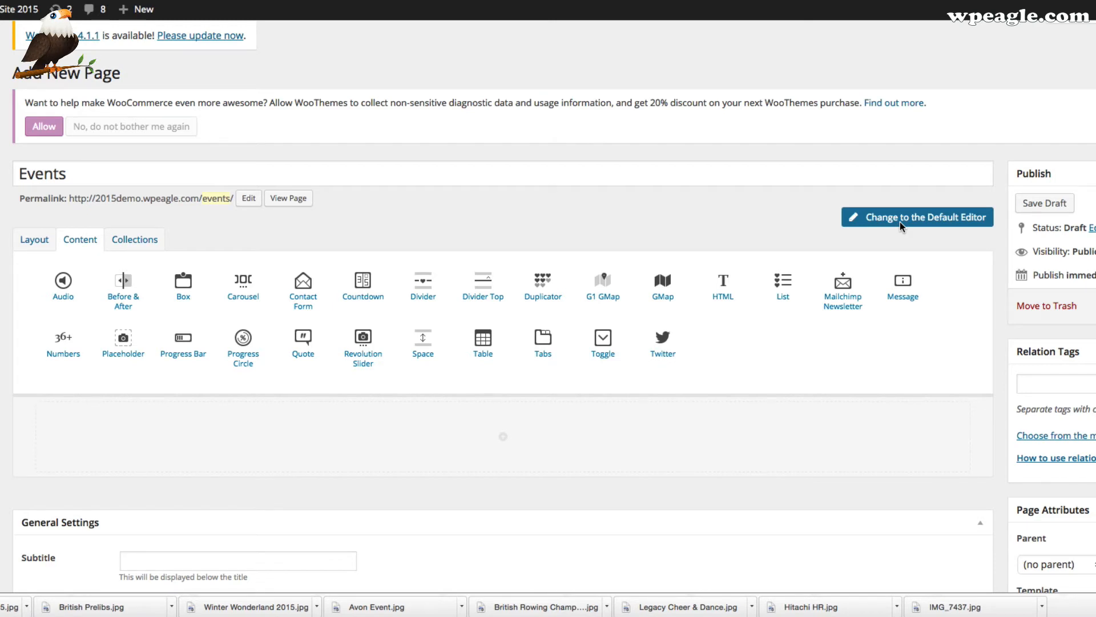
mouse_move(42, 261)
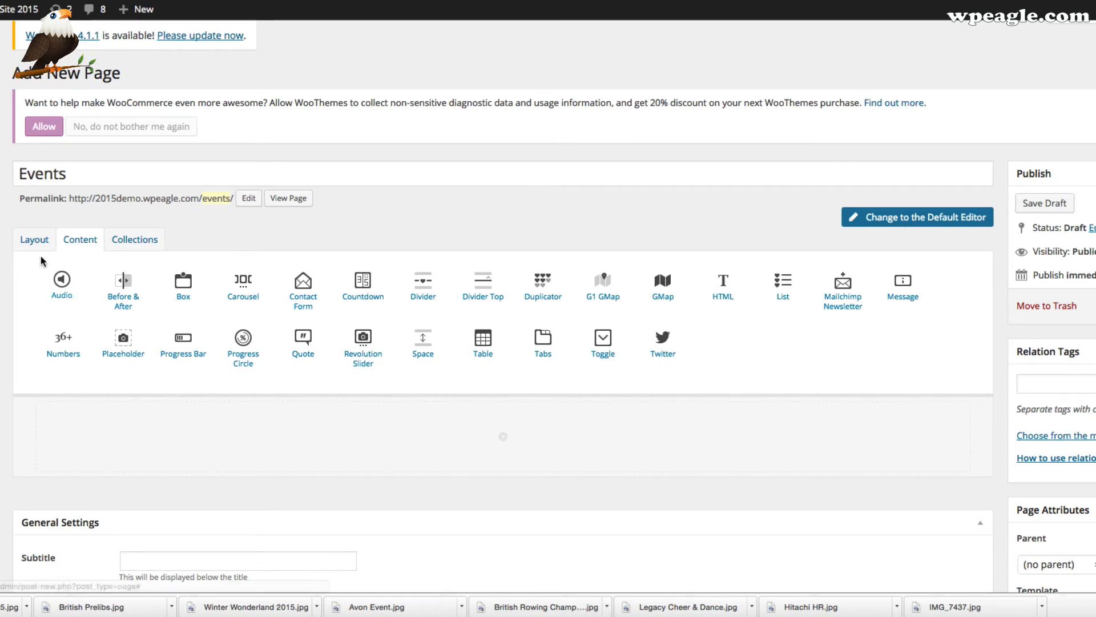
left_click(34, 239)
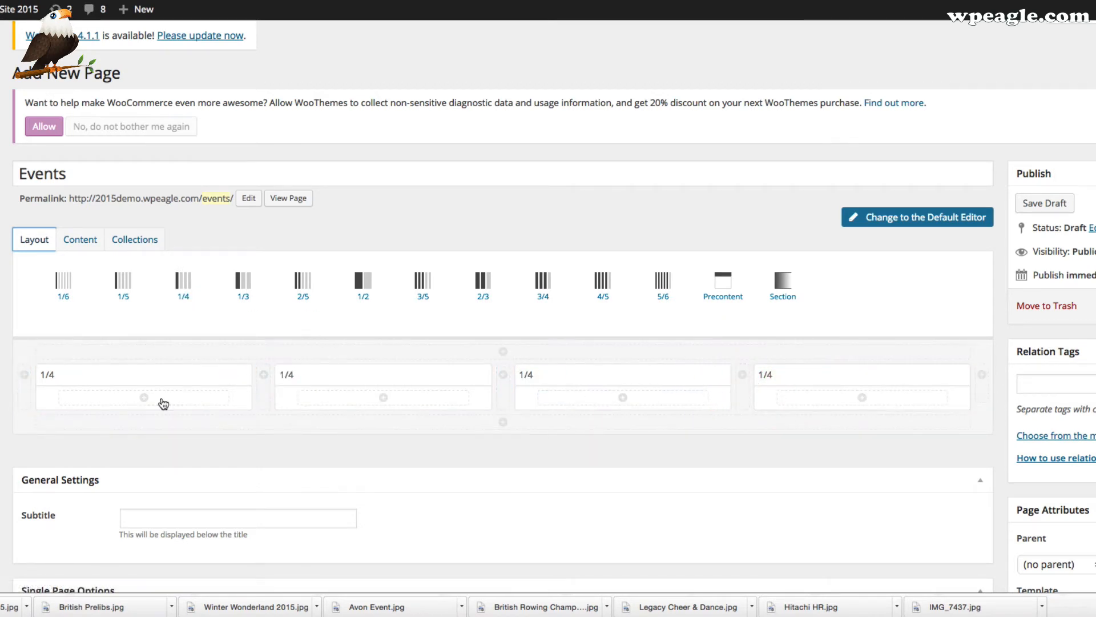
left_click(162, 397)
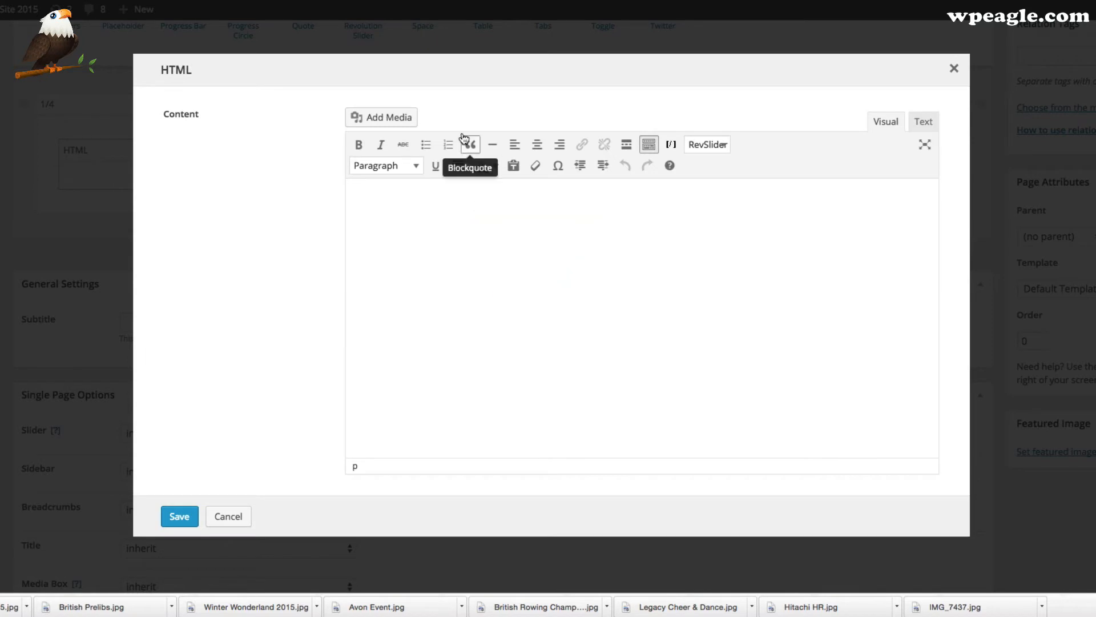
mouse_move(389, 122)
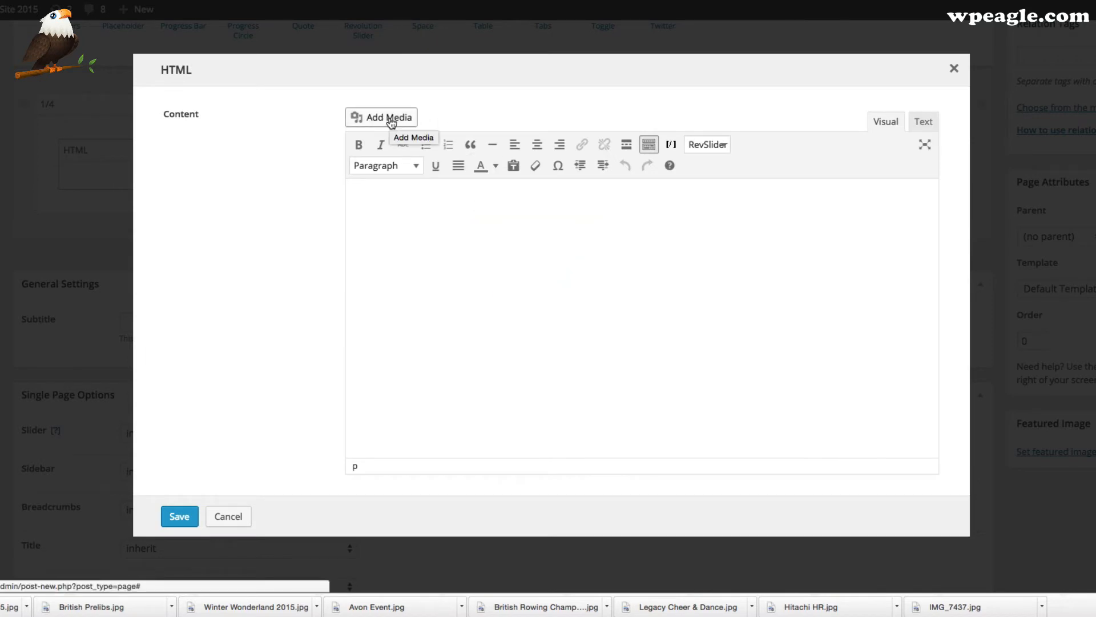
Step: Upload great food friday.jpg through Add Media for the first column
left_click(380, 116)
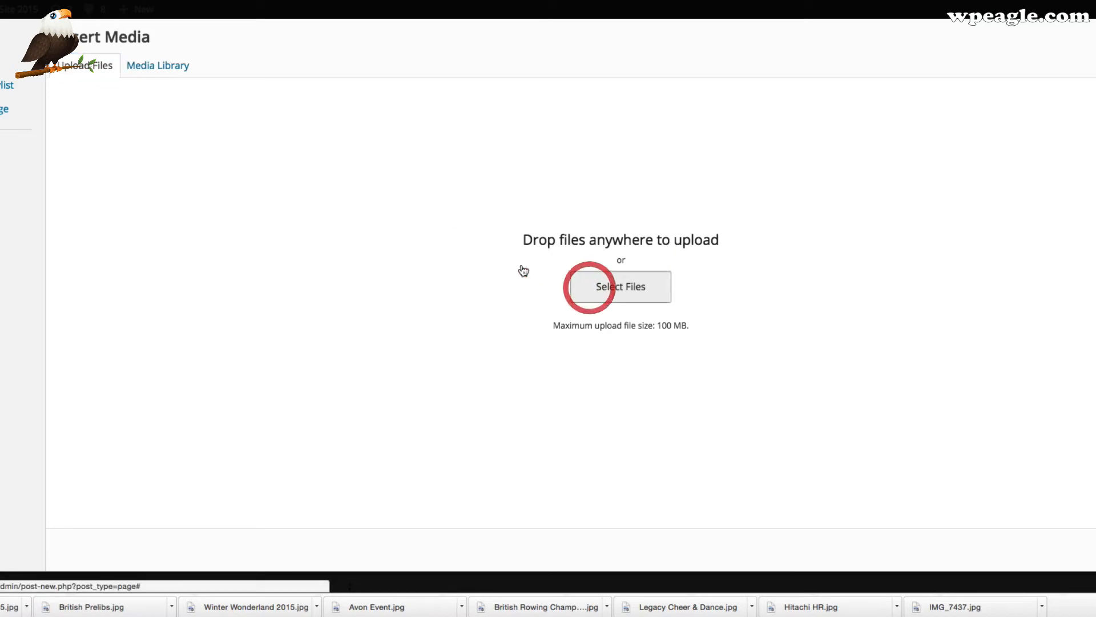
left_click(620, 286)
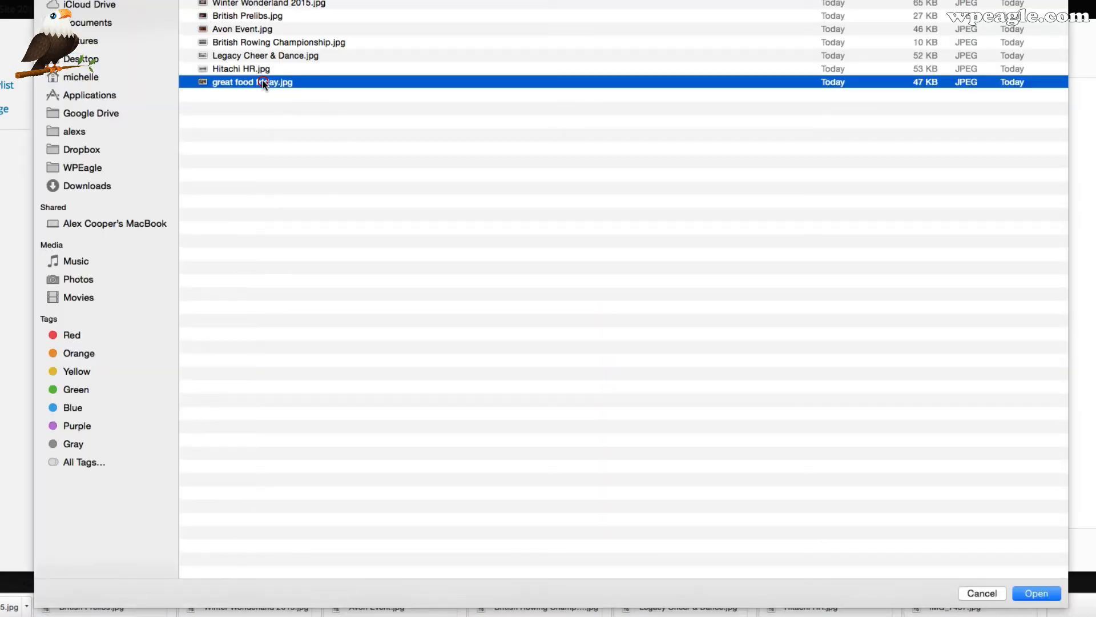
left_click(1035, 592)
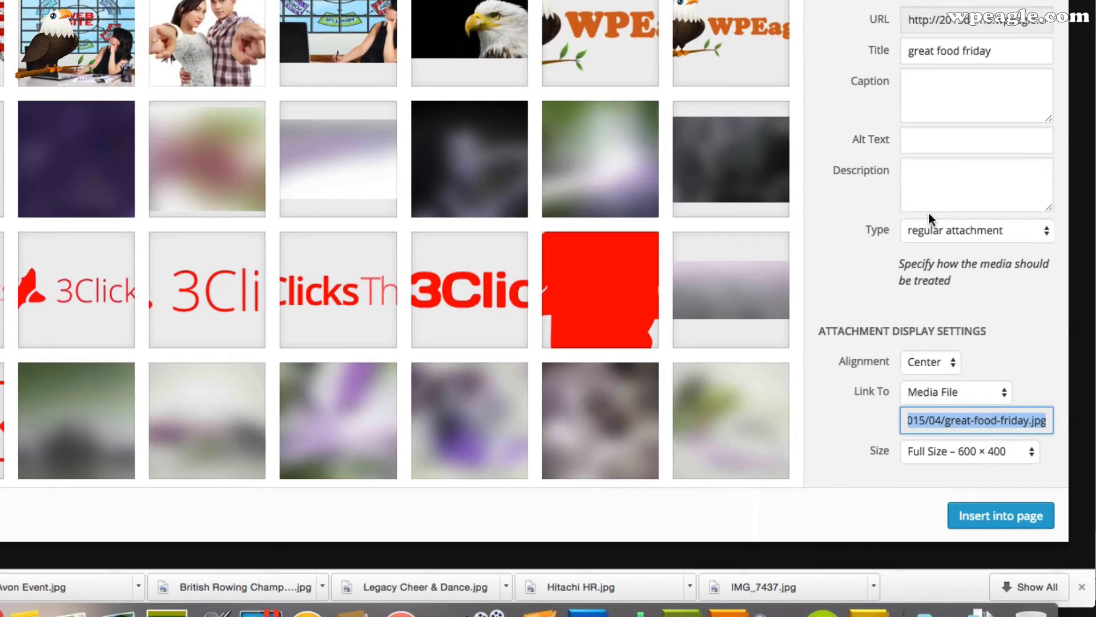
Step: Caption the photo, link it to custom URL oururl.com/greatfoodfriday, and insert it
type("Great Food Fri")
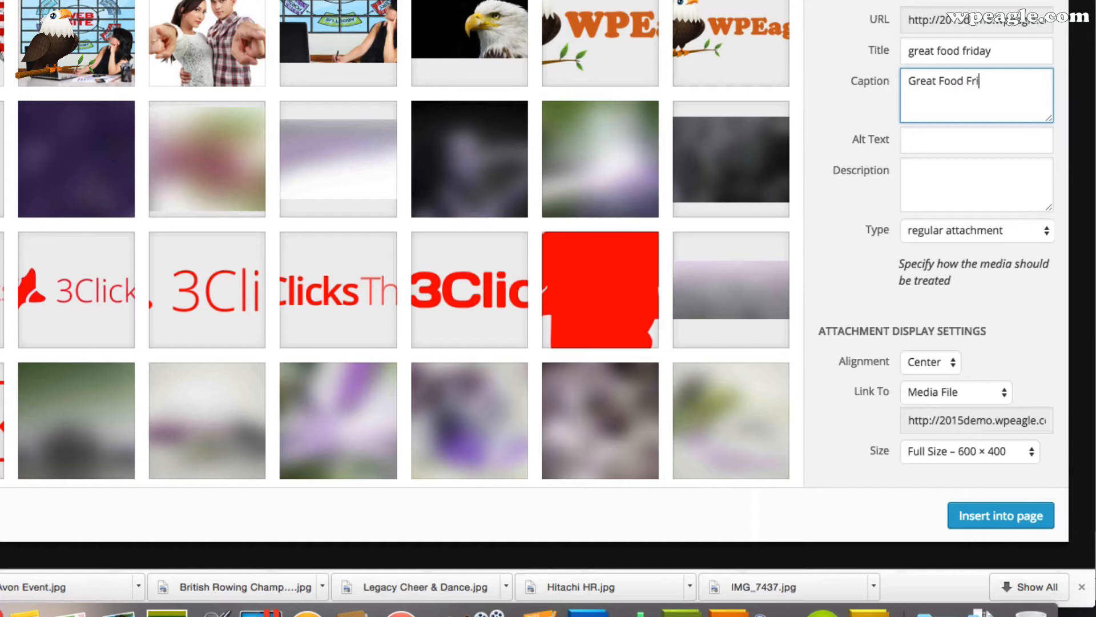
type("day")
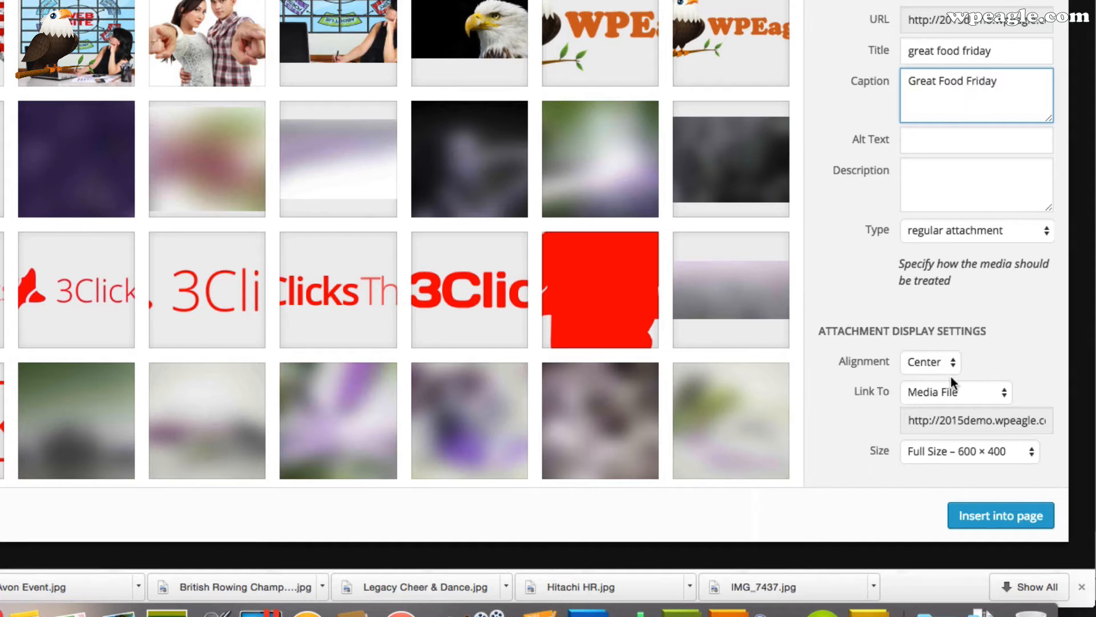
left_click(956, 391)
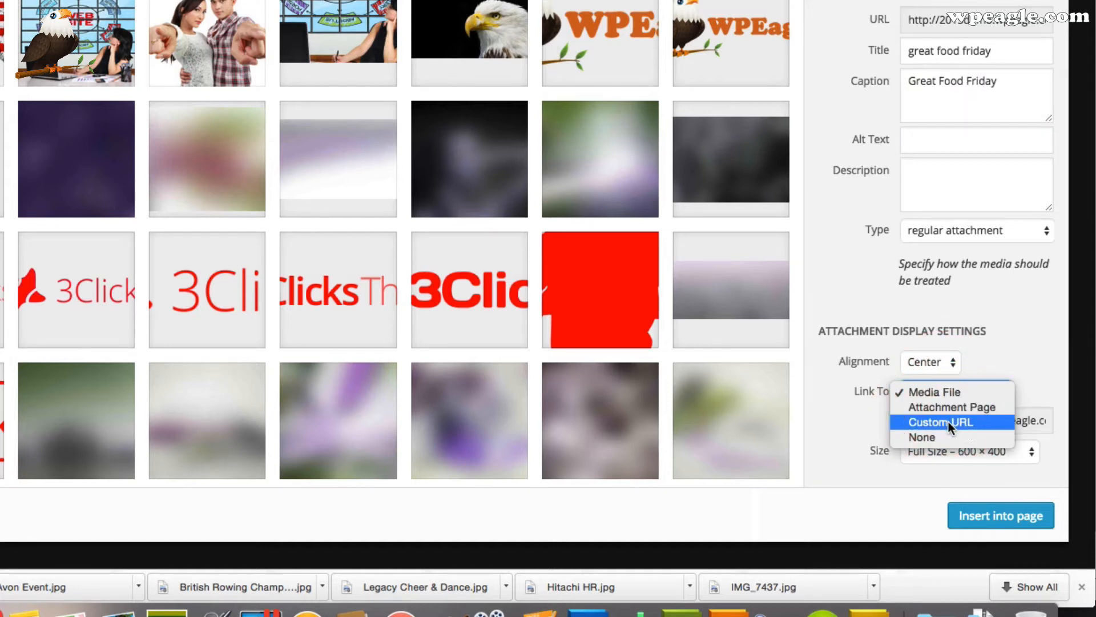
left_click(940, 422)
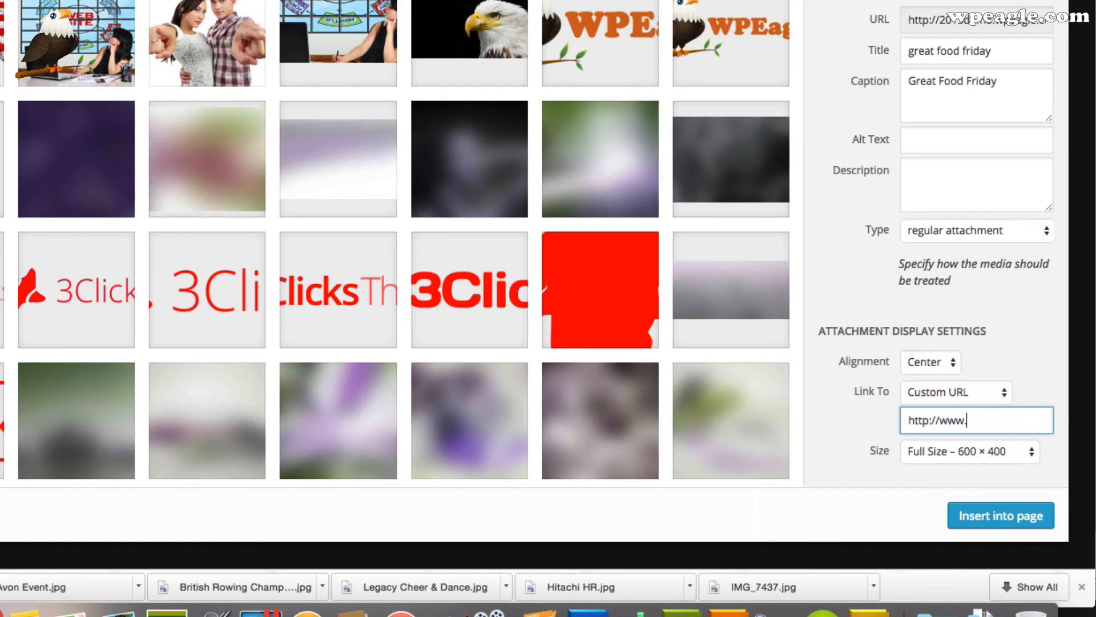
type("our")
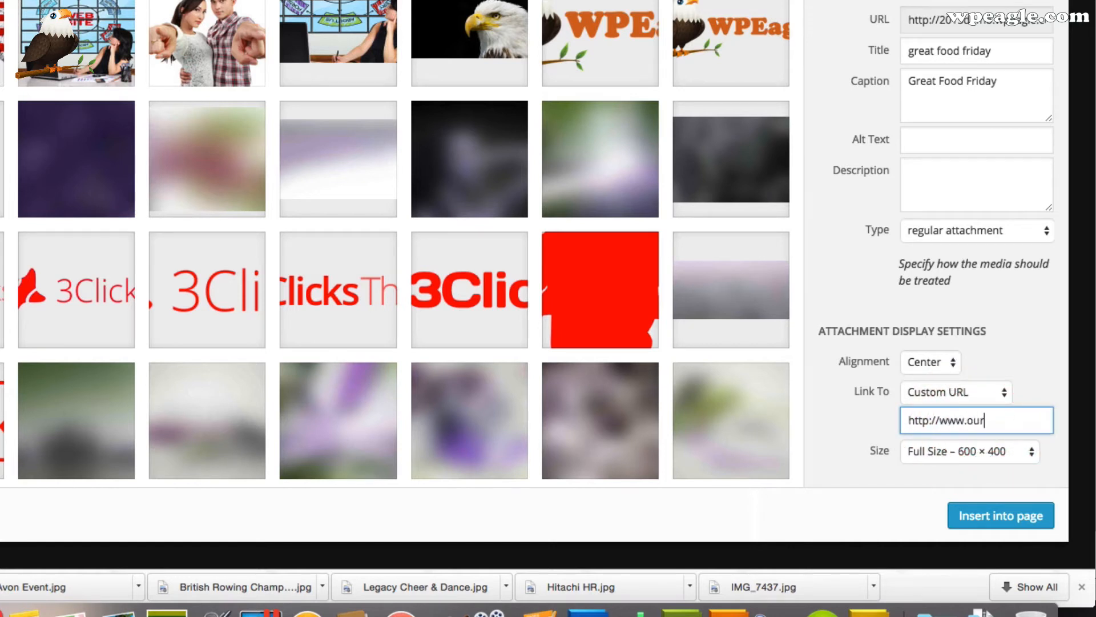
type("url.com/greatfood")
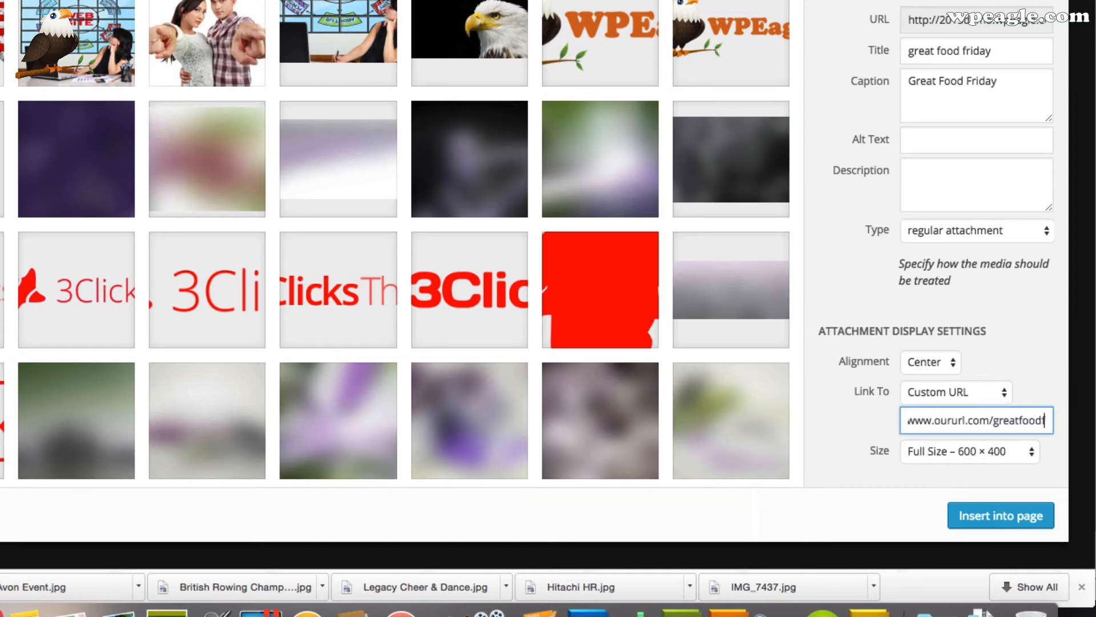
type("friday")
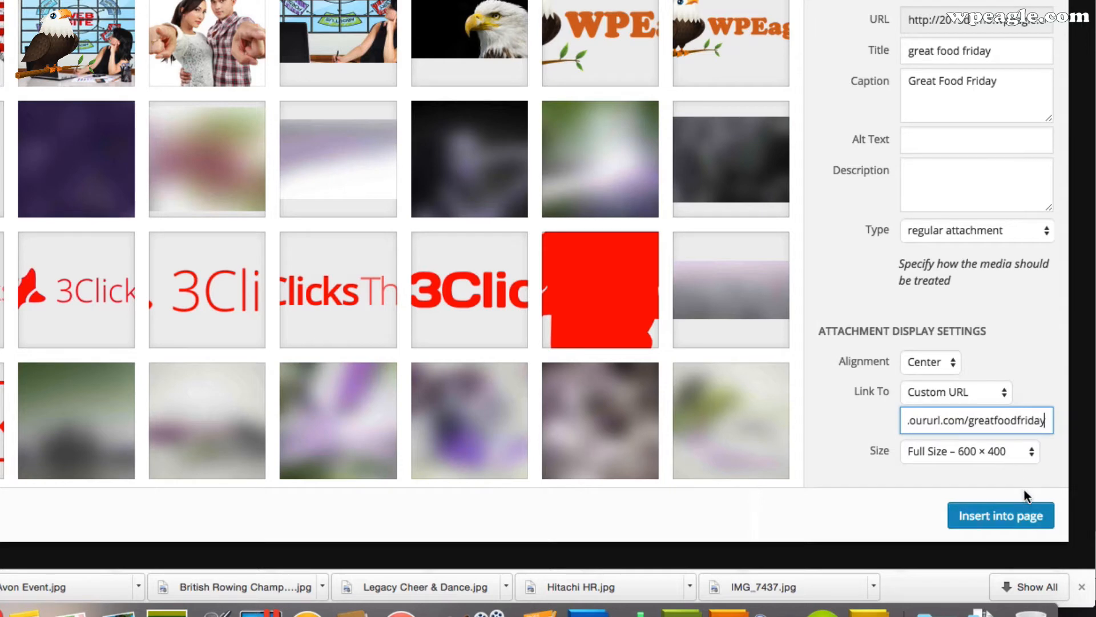
left_click(1001, 515)
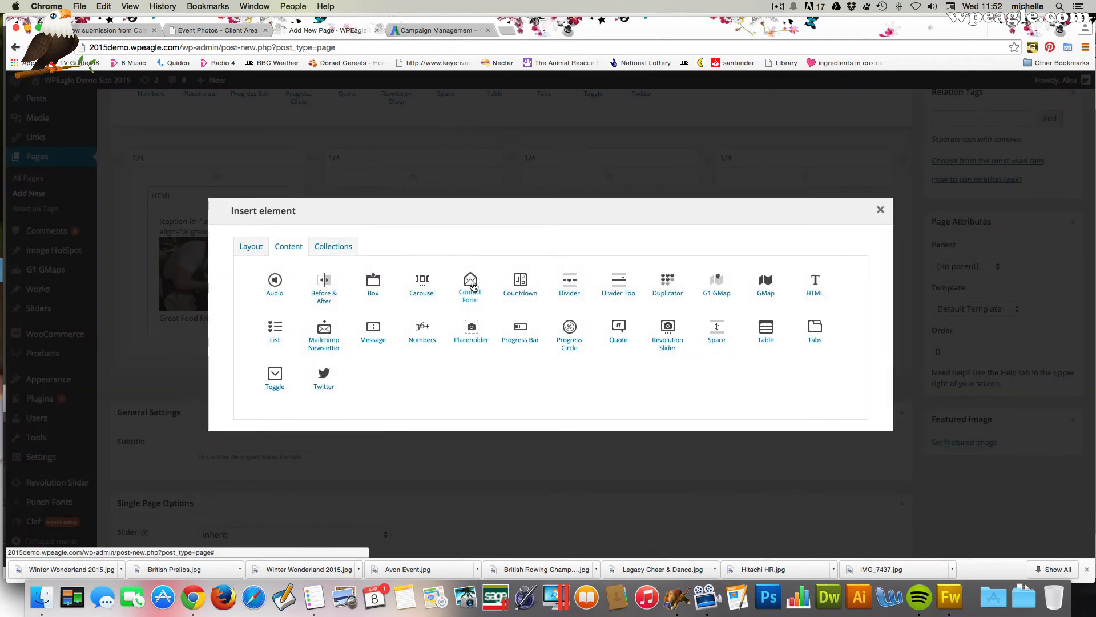
mouse_move(898, 294)
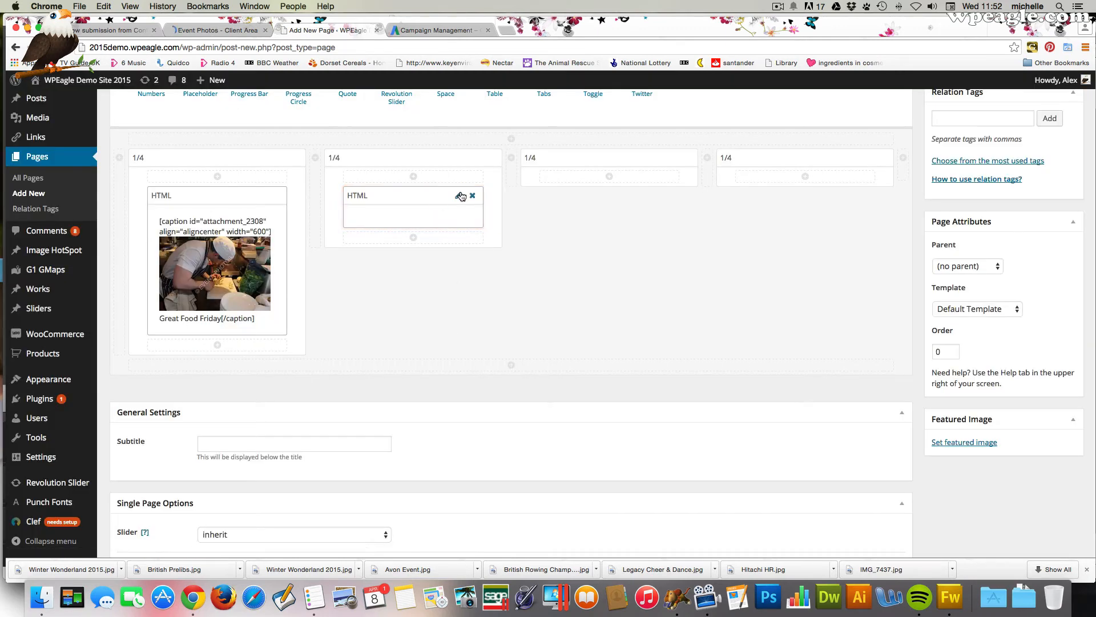
Step: Upload Hitachi HR.jpg through Add Media in the second column's HTML element
left_click(461, 196)
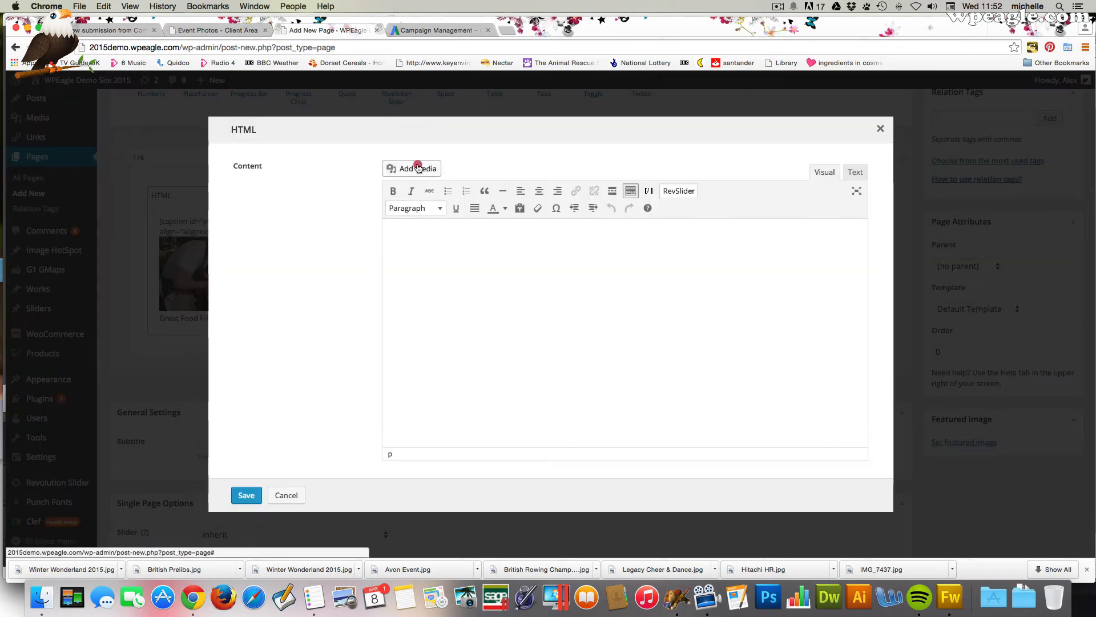
left_click(411, 168)
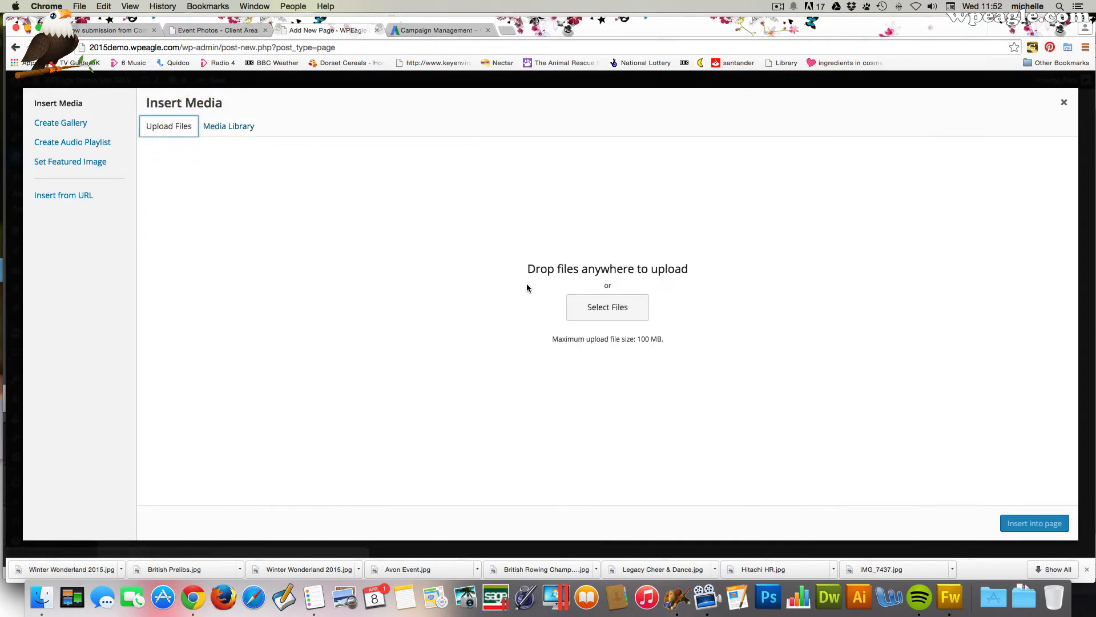
left_click(607, 307)
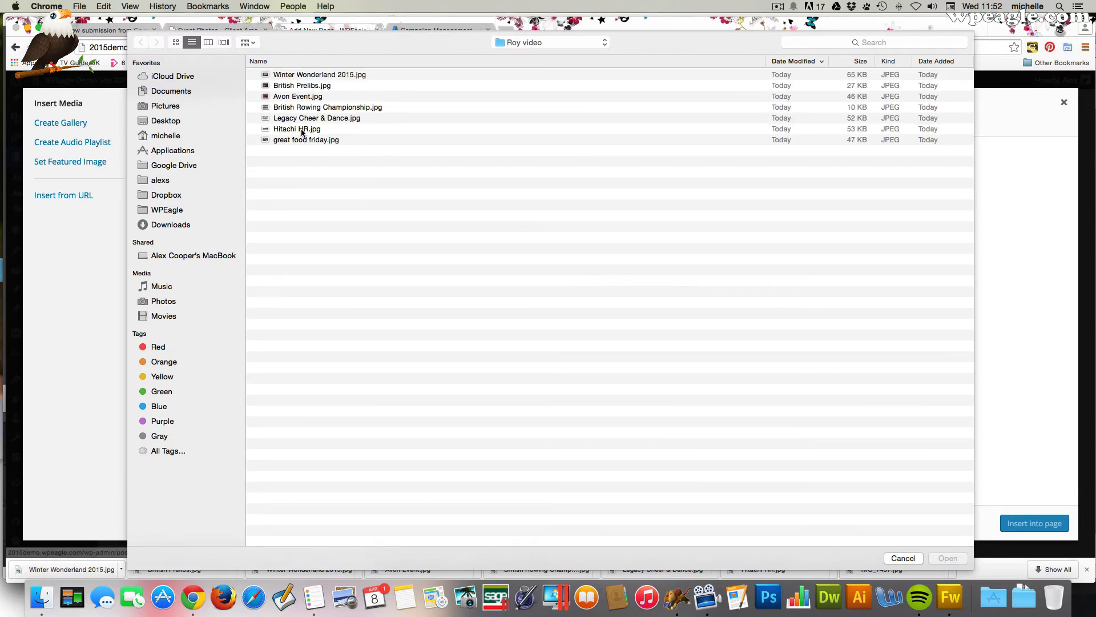
left_click(948, 557)
type("Hitachi")
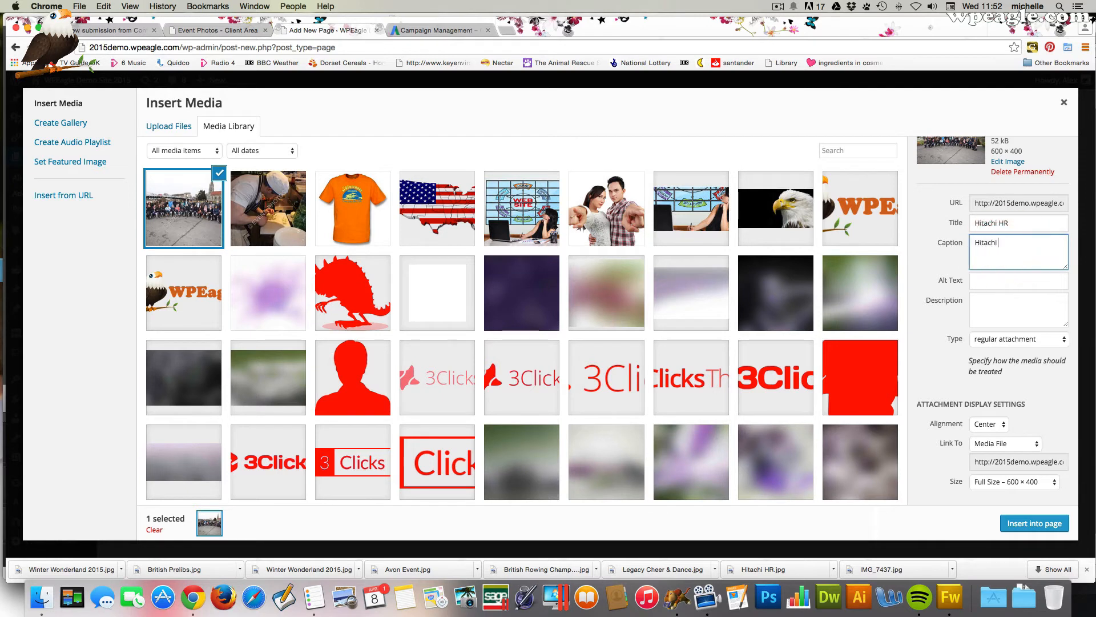
Step: Caption it 'Hitachi HR Training Day', insert it, and save the element
type("HR Training D")
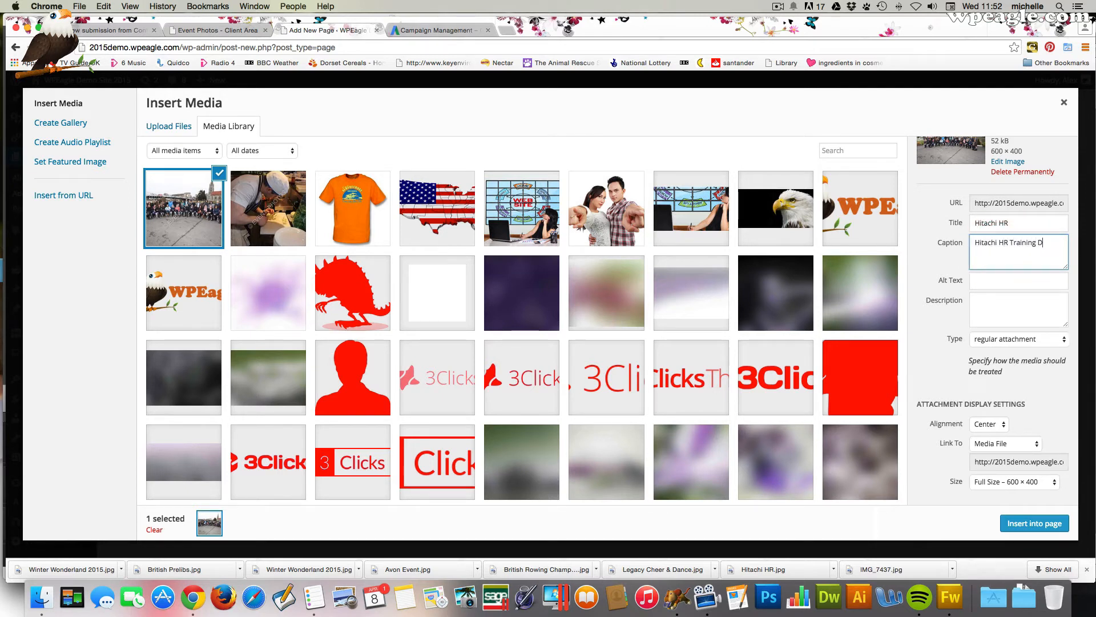
type("ay")
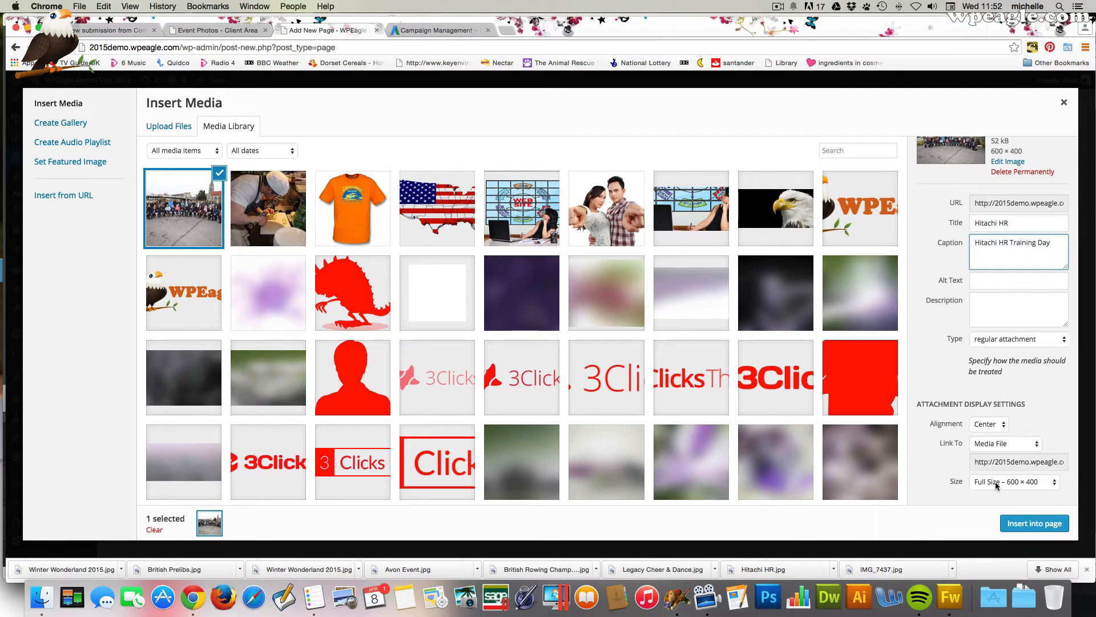
left_click(1033, 523)
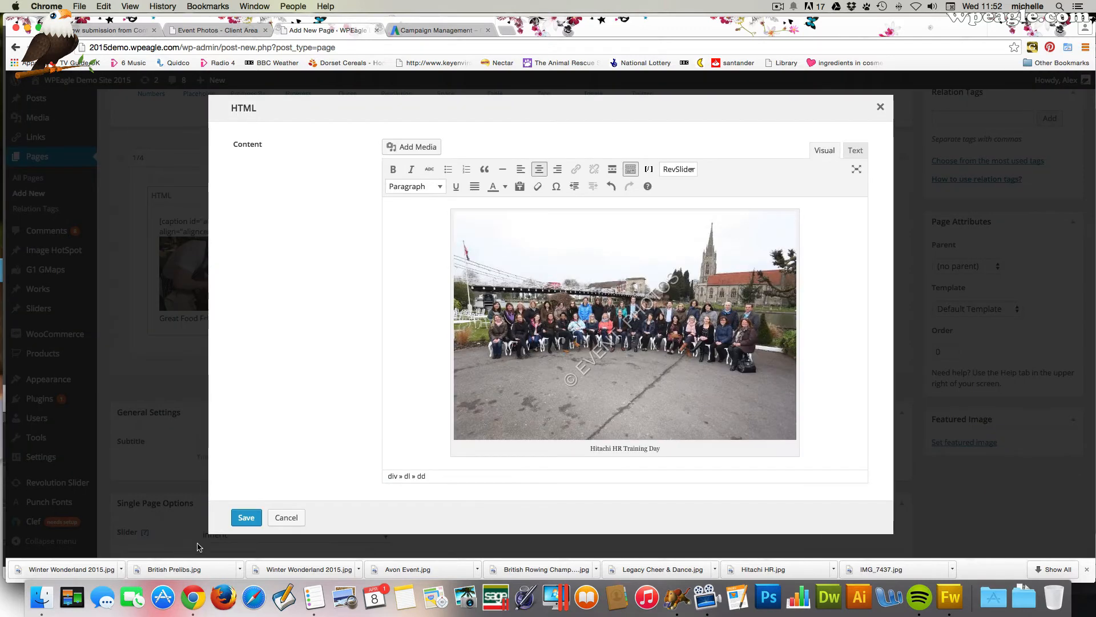
left_click(245, 518)
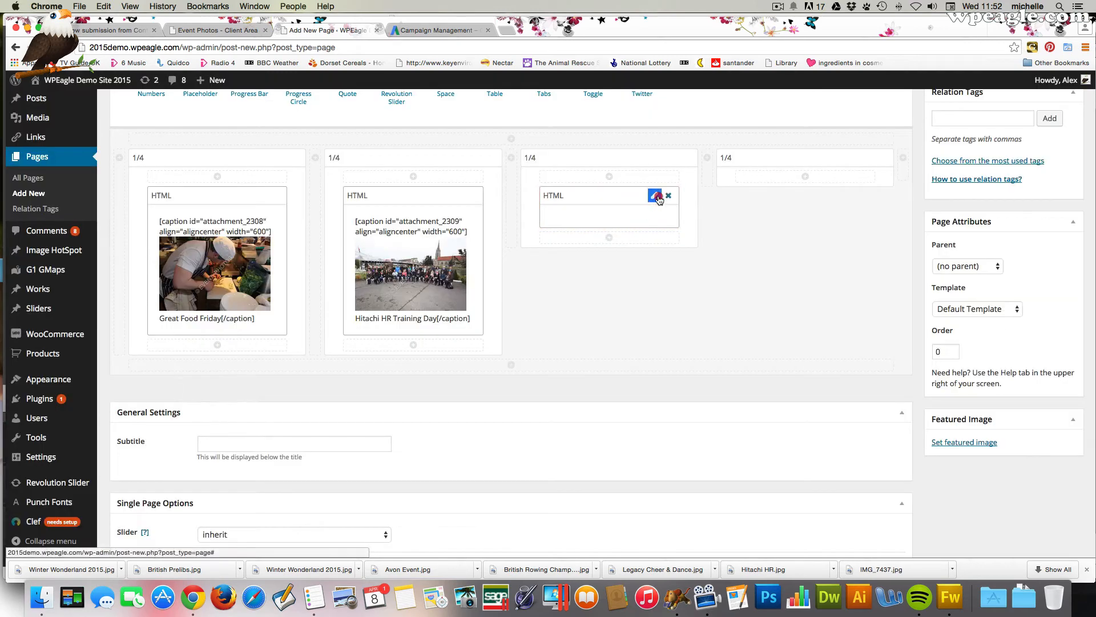
Step: Upload Winter Wonderland 2015.jpg through Add Media in the third column's HTML element
left_click(654, 196)
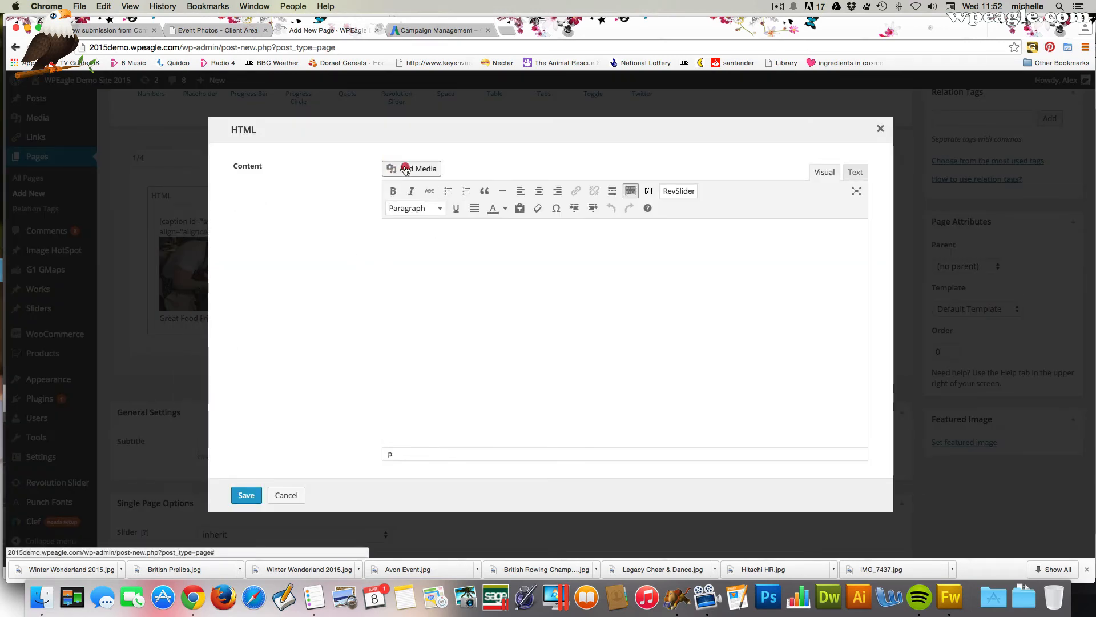
left_click(412, 168)
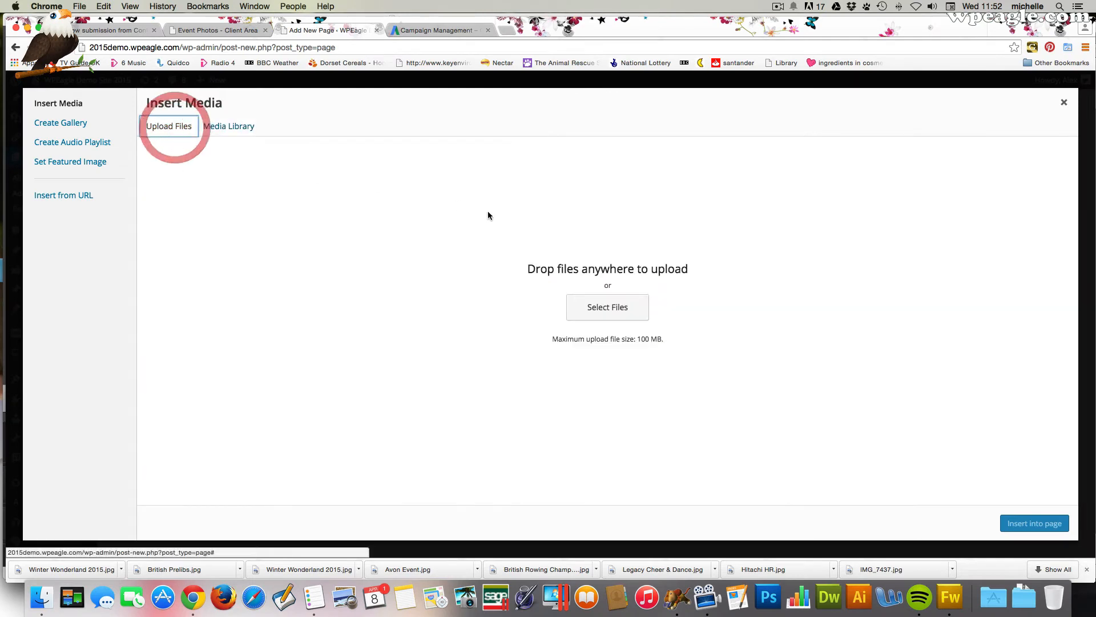
left_click(607, 308)
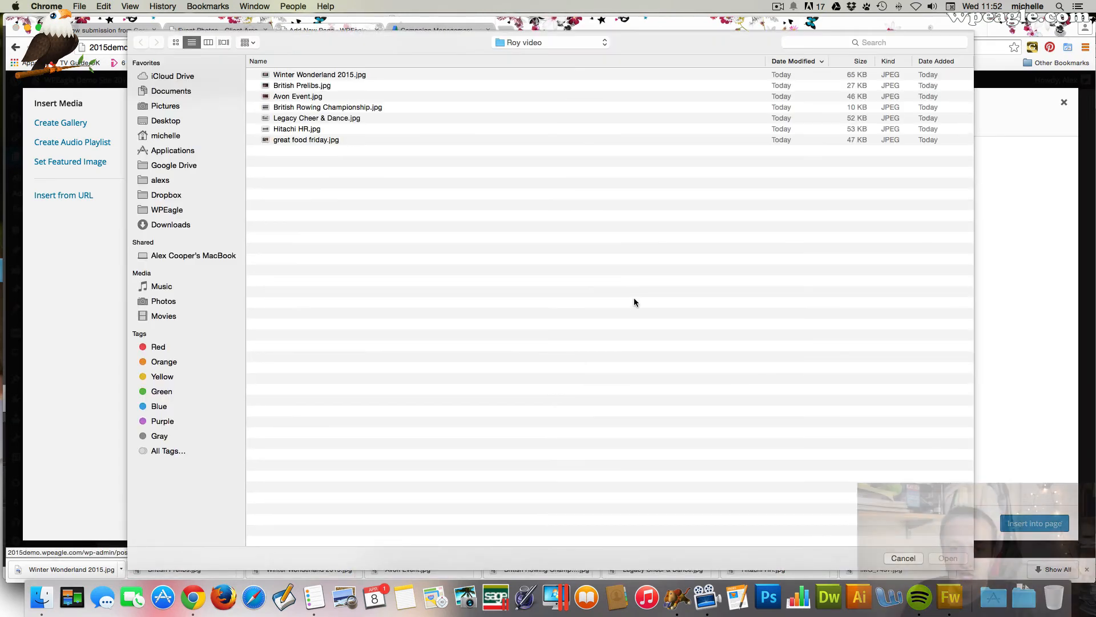
left_click(320, 74)
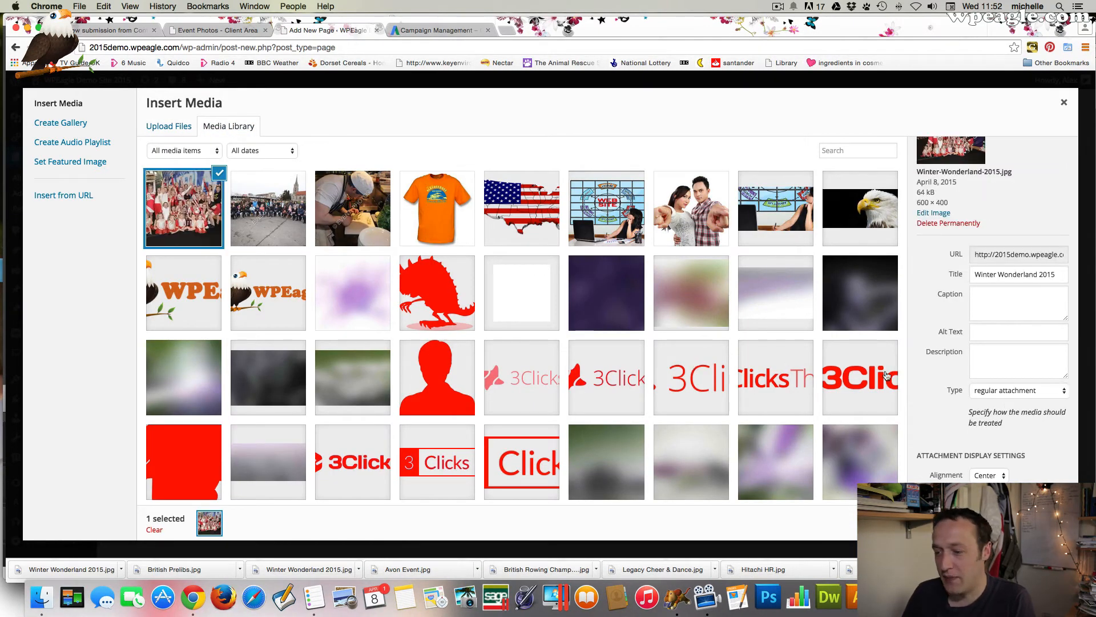
Step: Caption the photo 'Winter Wonderland 2015' and scroll down the media panel
left_click(1018, 303)
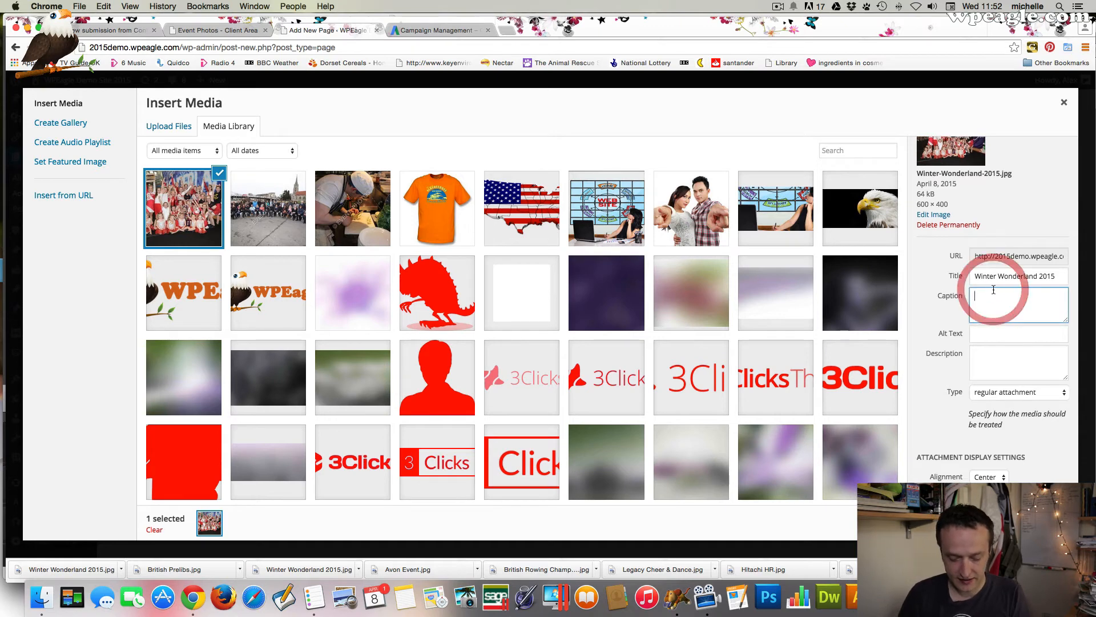
type("Winter Wonderland 20")
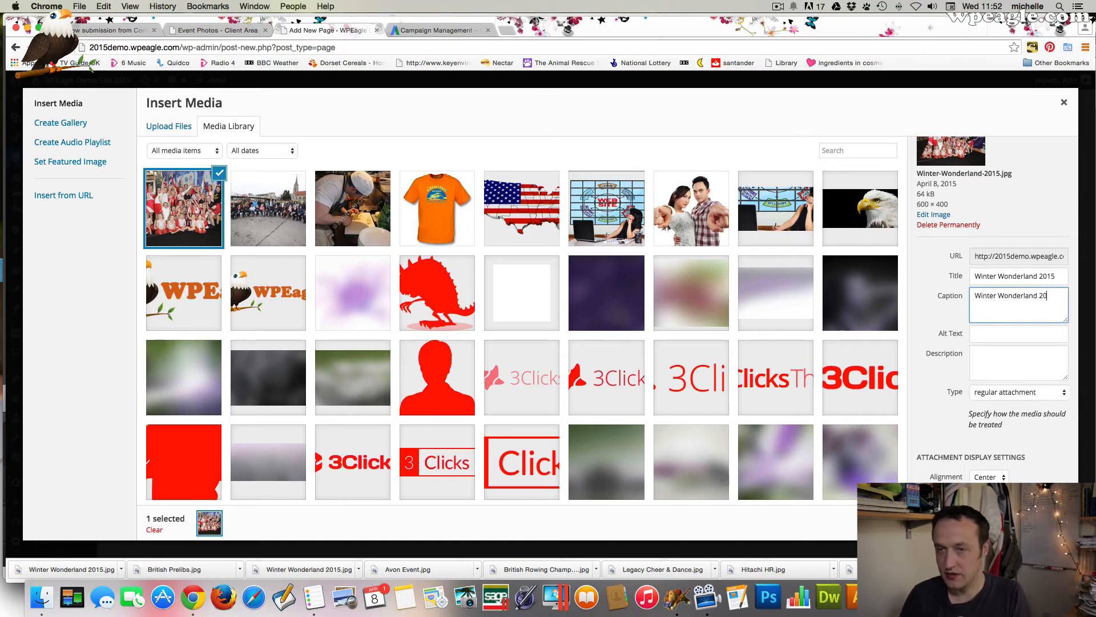
type("15")
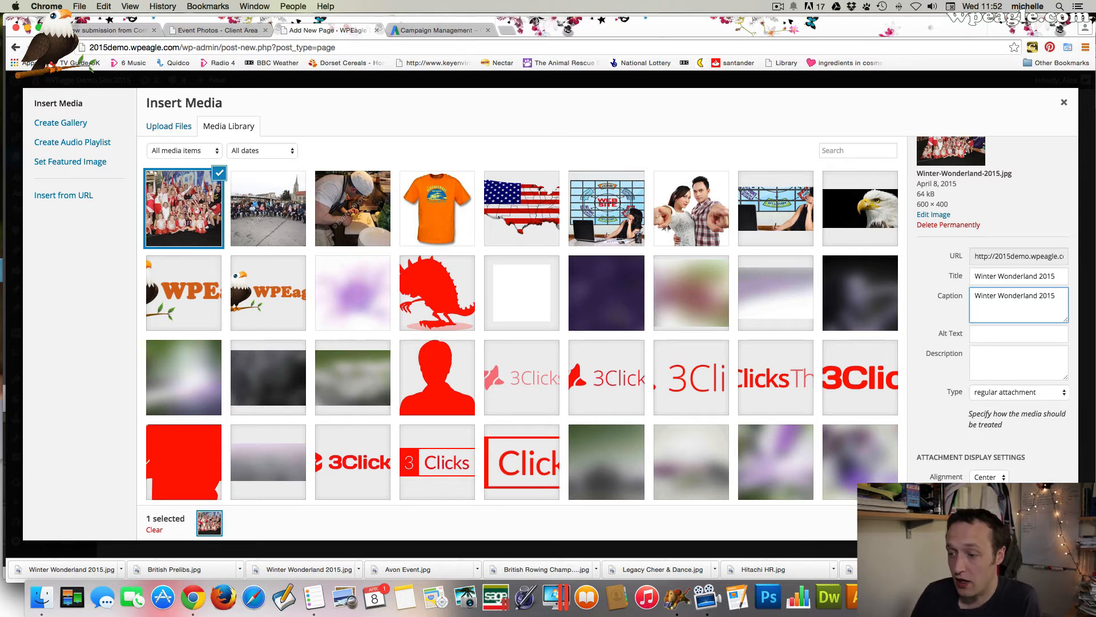
scroll("down", 3)
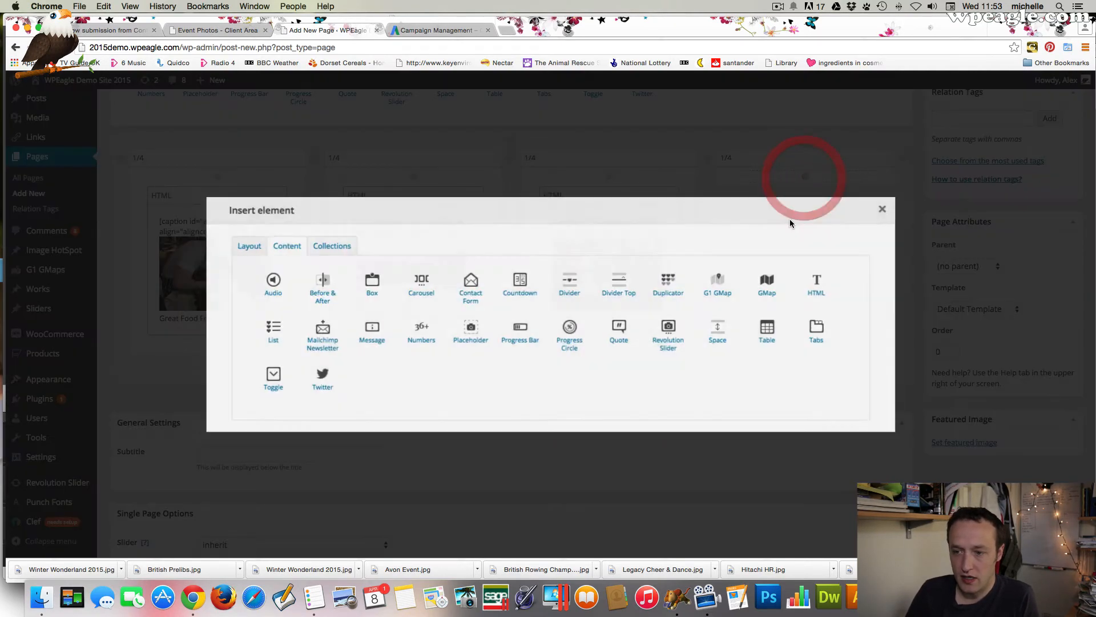
Step: Add an HTML element to the fourth column and browse for a photo to upload
left_click(882, 209)
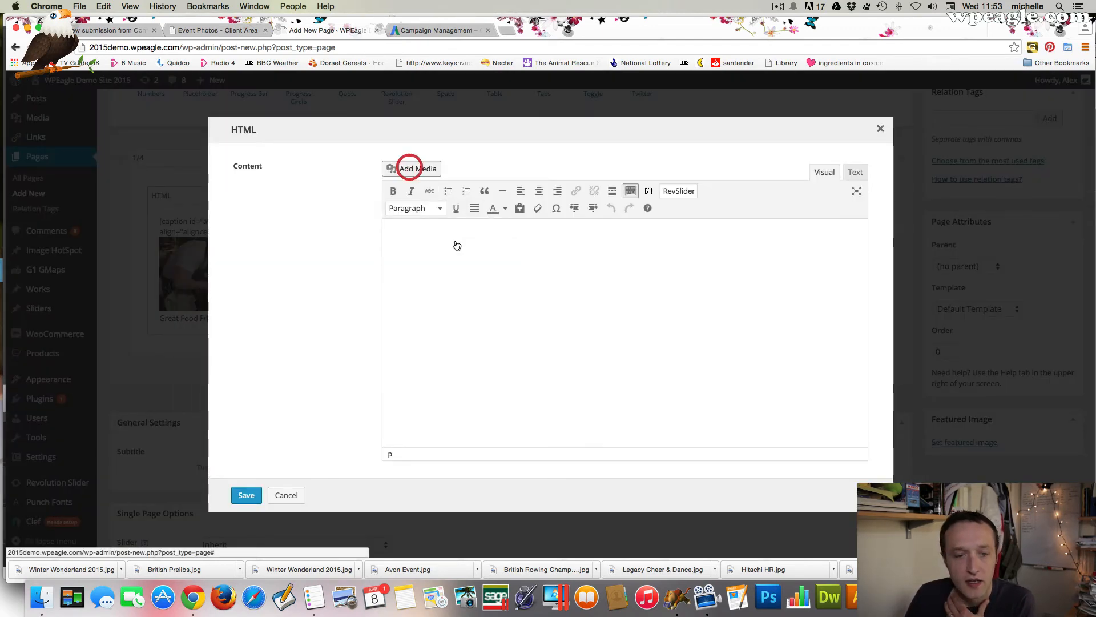
left_click(417, 169)
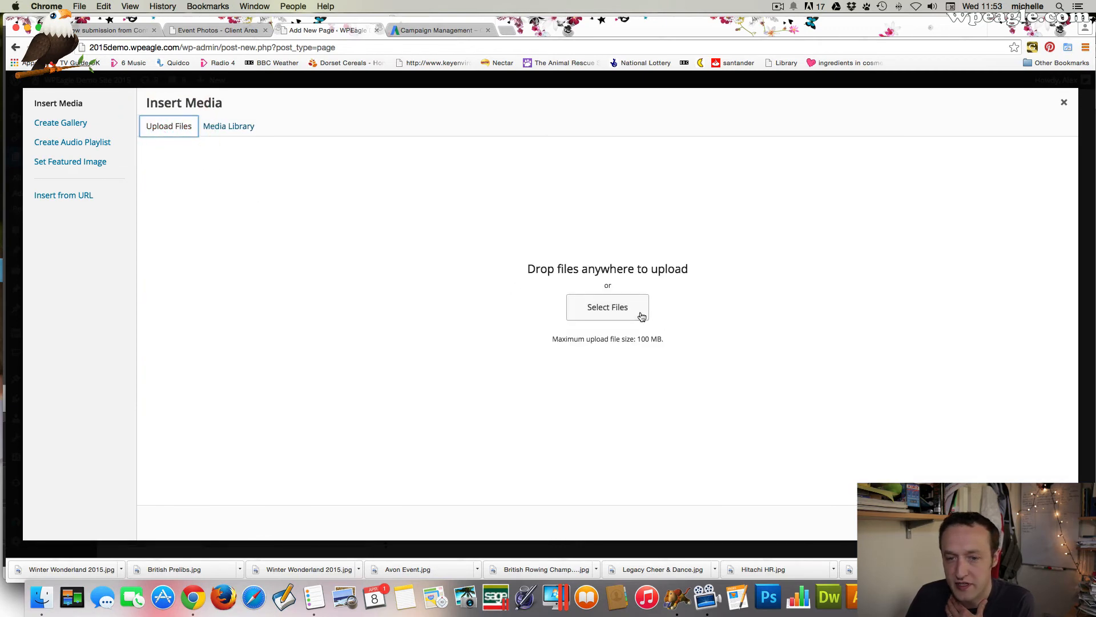
left_click(607, 308)
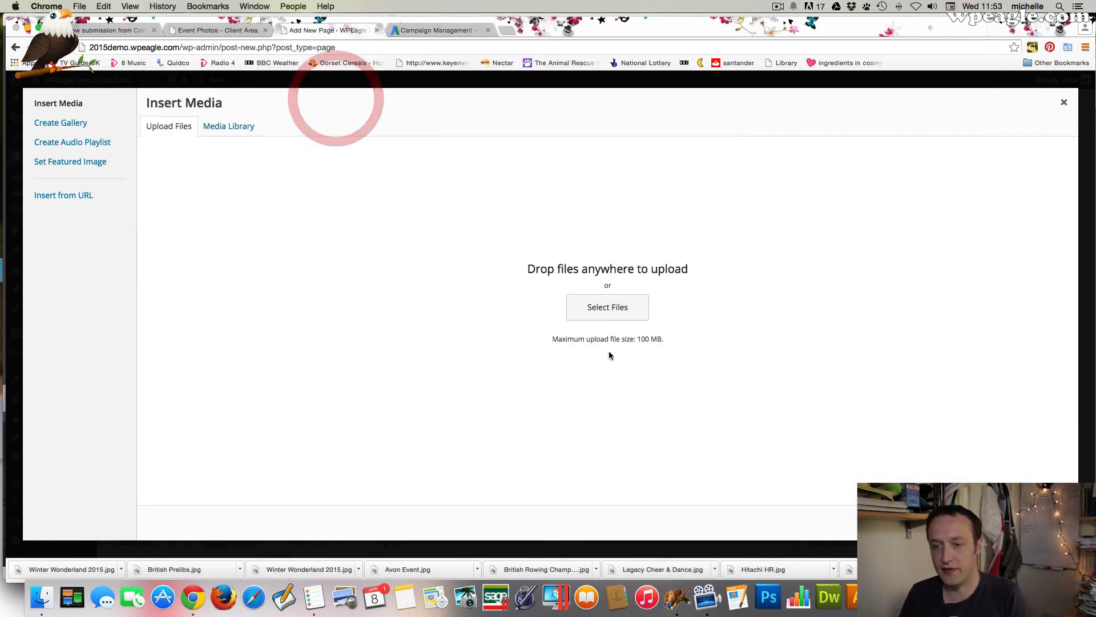
Step: Caption the photo 'Avon Event' and save it into the column
left_click(228, 125)
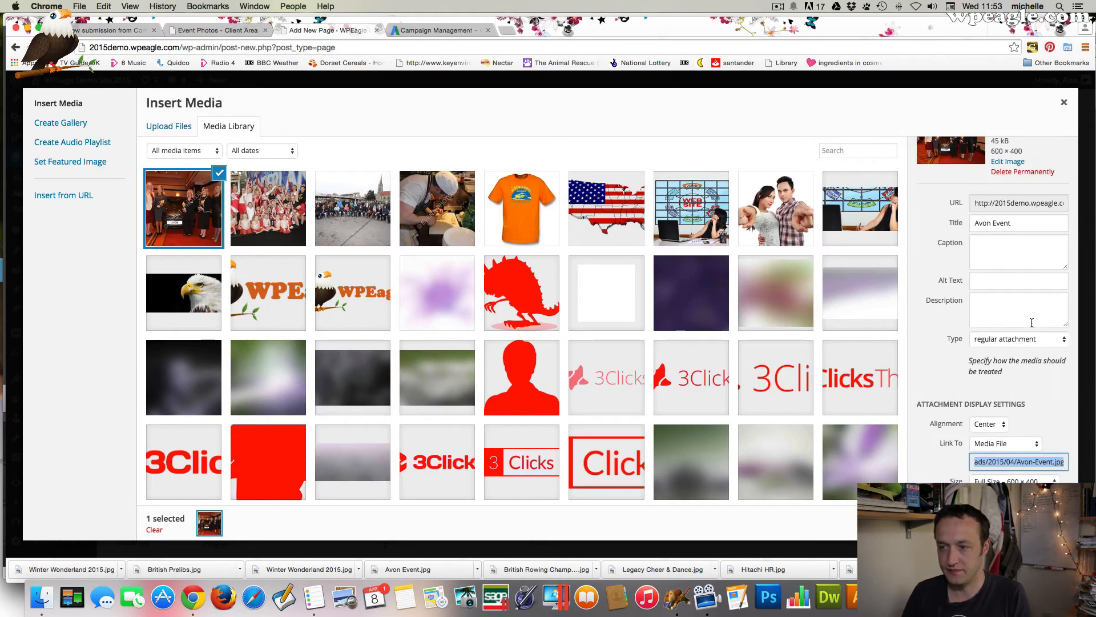
type("Avon")
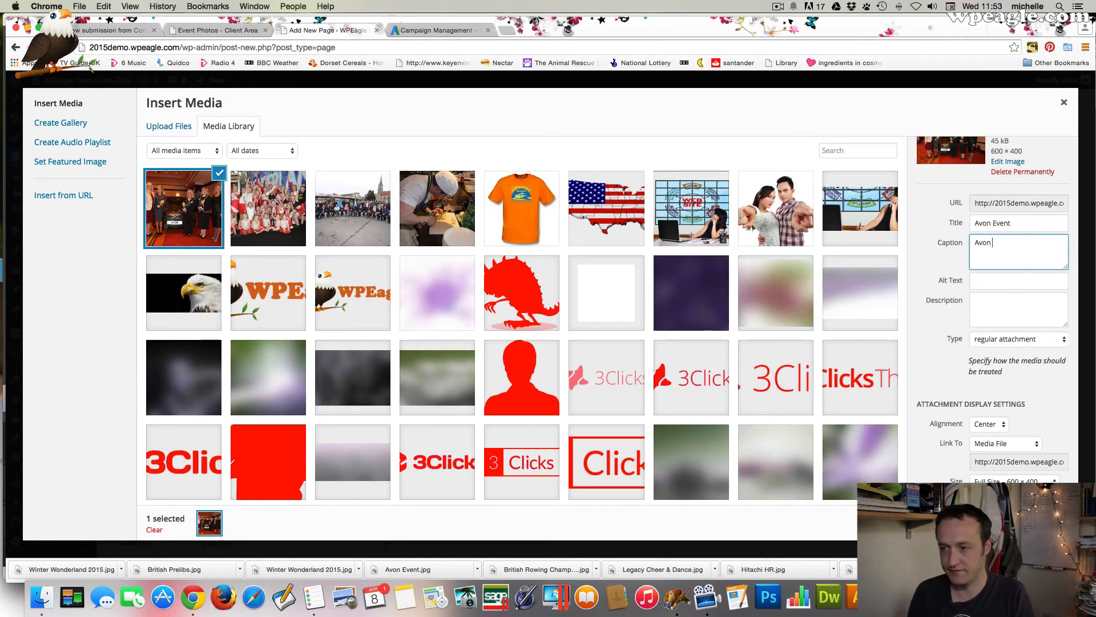
type("Event")
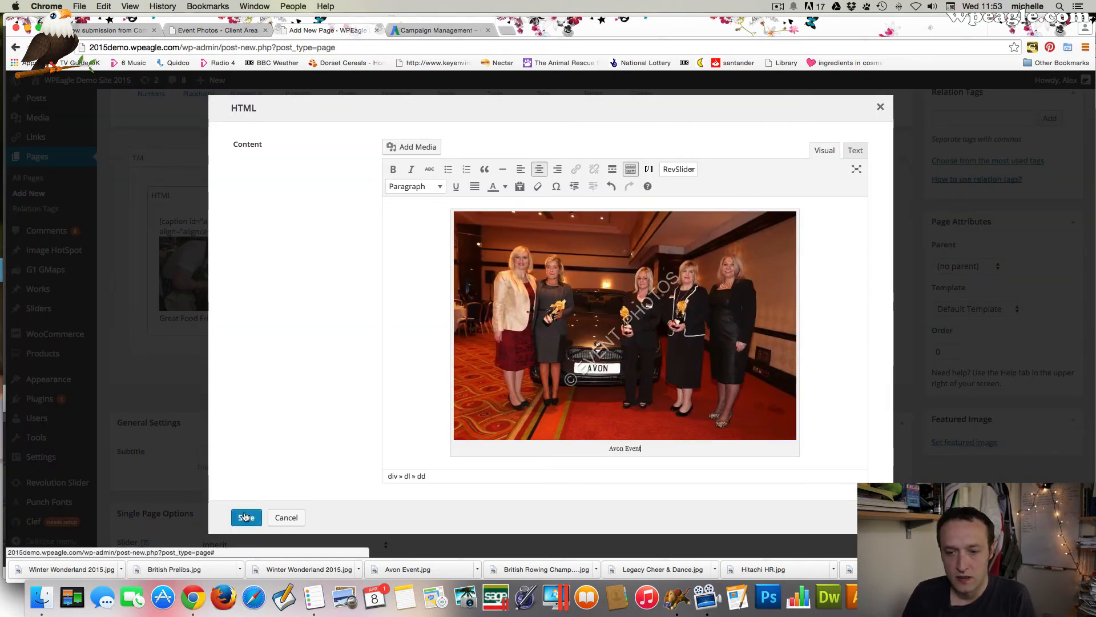
left_click(246, 517)
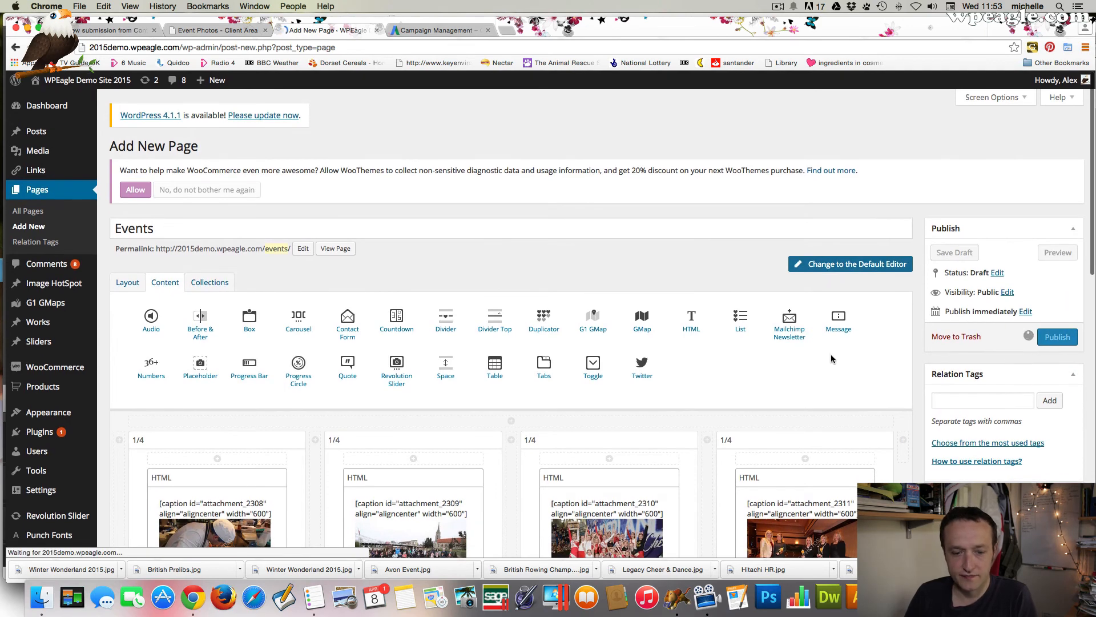
Step: Press Publish in the Publish box, then make one follow-up click on the page
left_click(1056, 337)
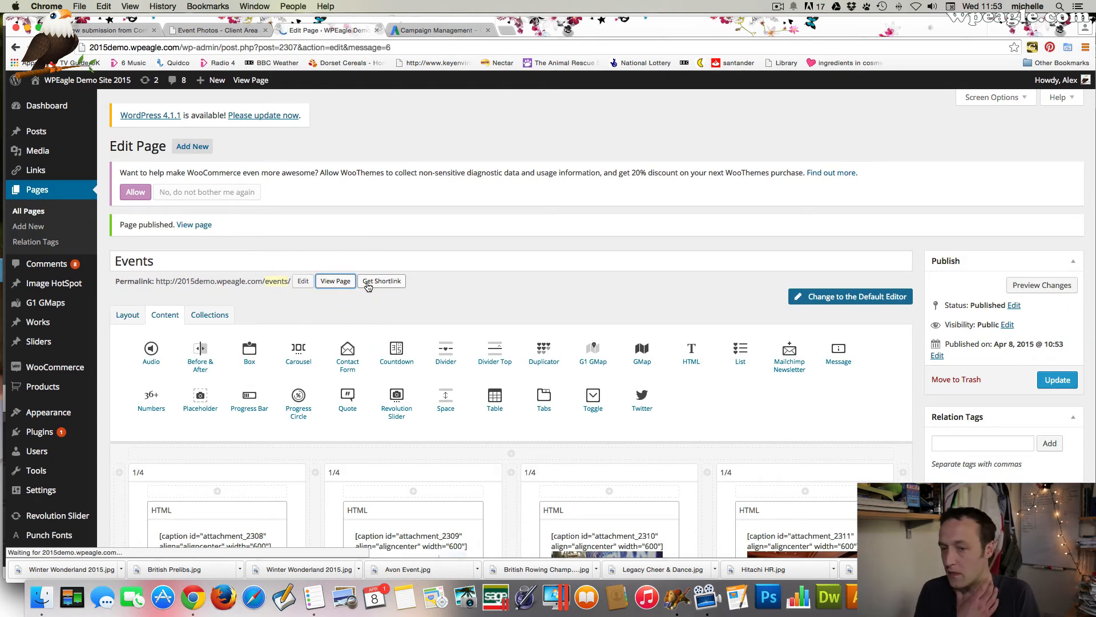
left_click(335, 280)
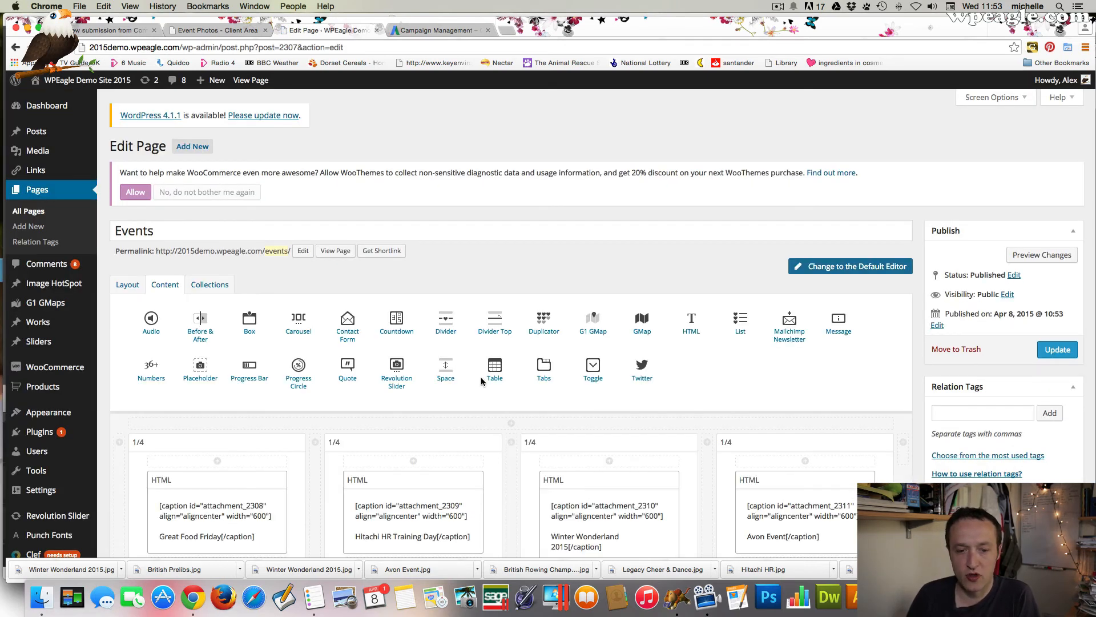
Step: Add a new HTML element beneath the first column's photo
scroll("down", 3)
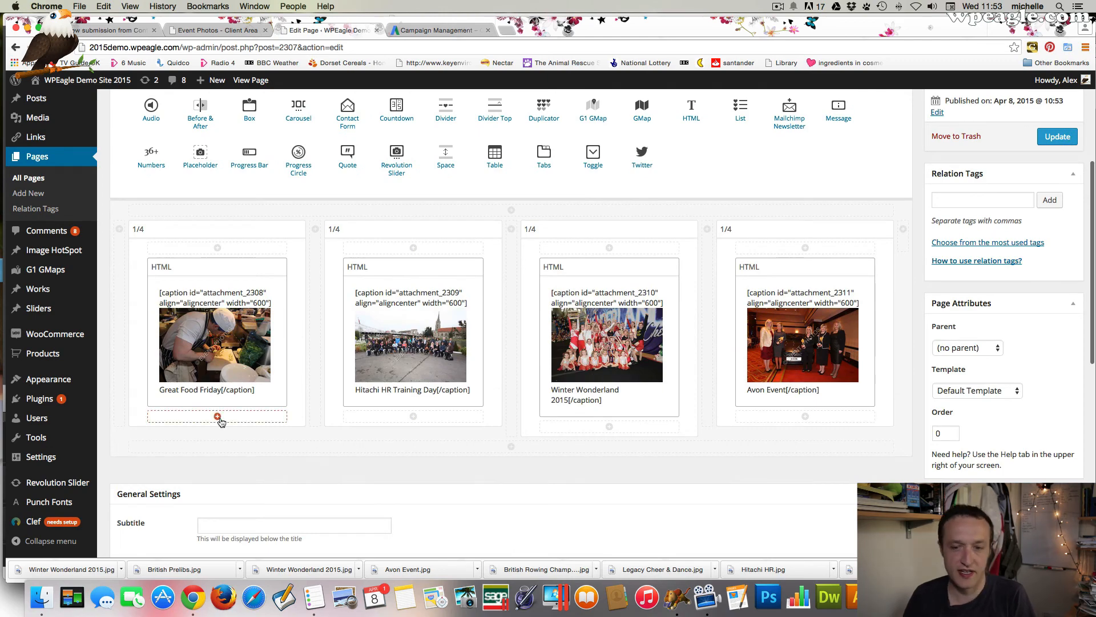
left_click(218, 417)
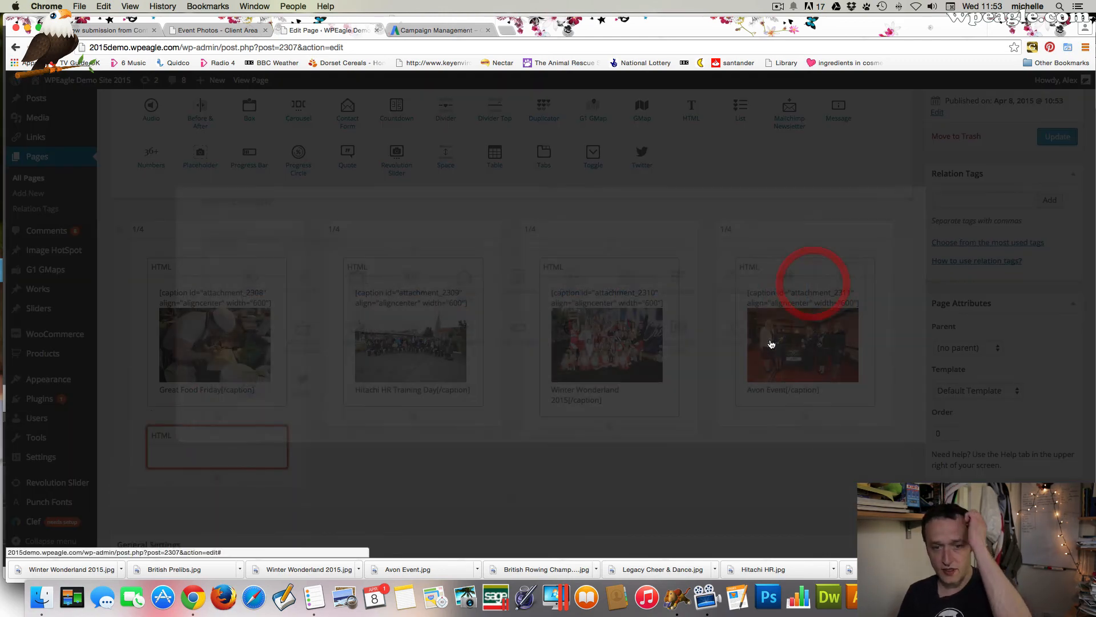
left_click(217, 445)
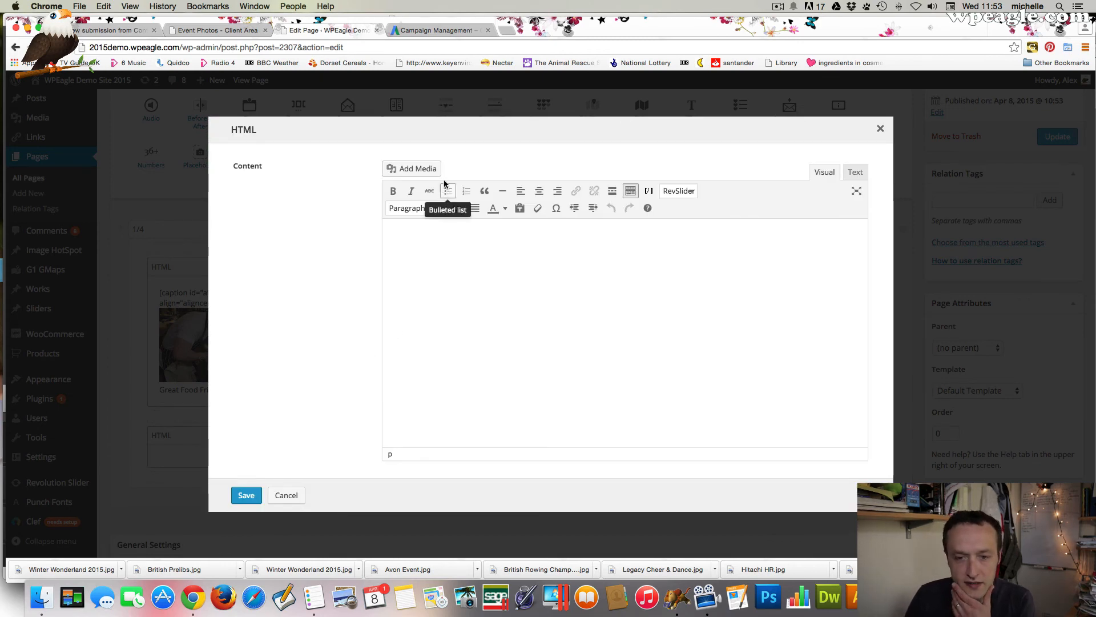
Step: Upload British Prelibs.jpg into the element with the caption 'British Prelibs'
left_click(412, 169)
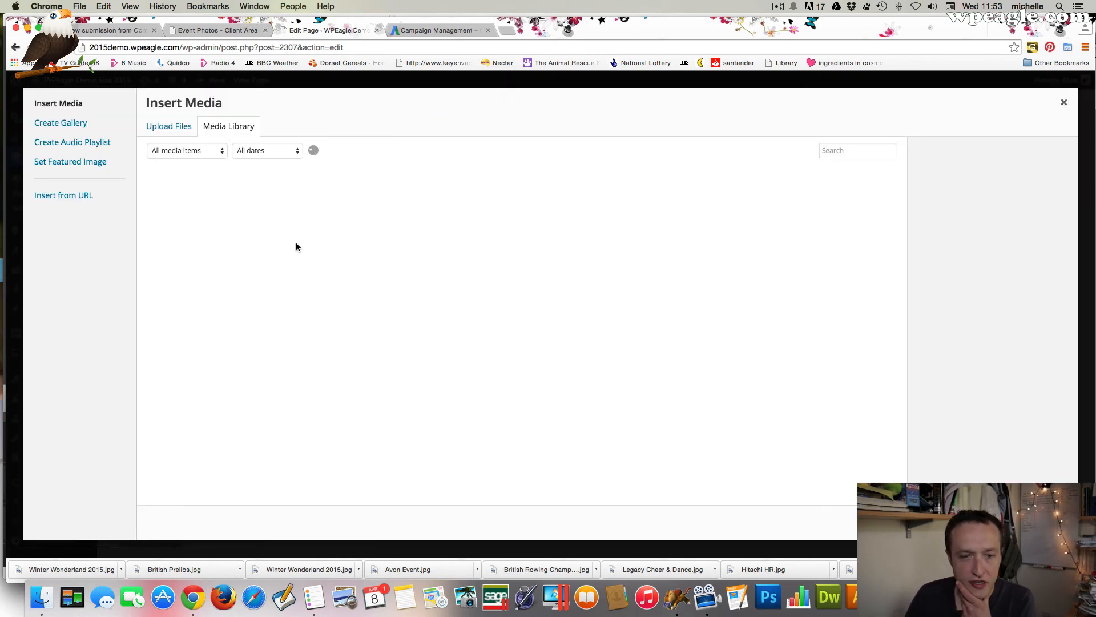
left_click(168, 126)
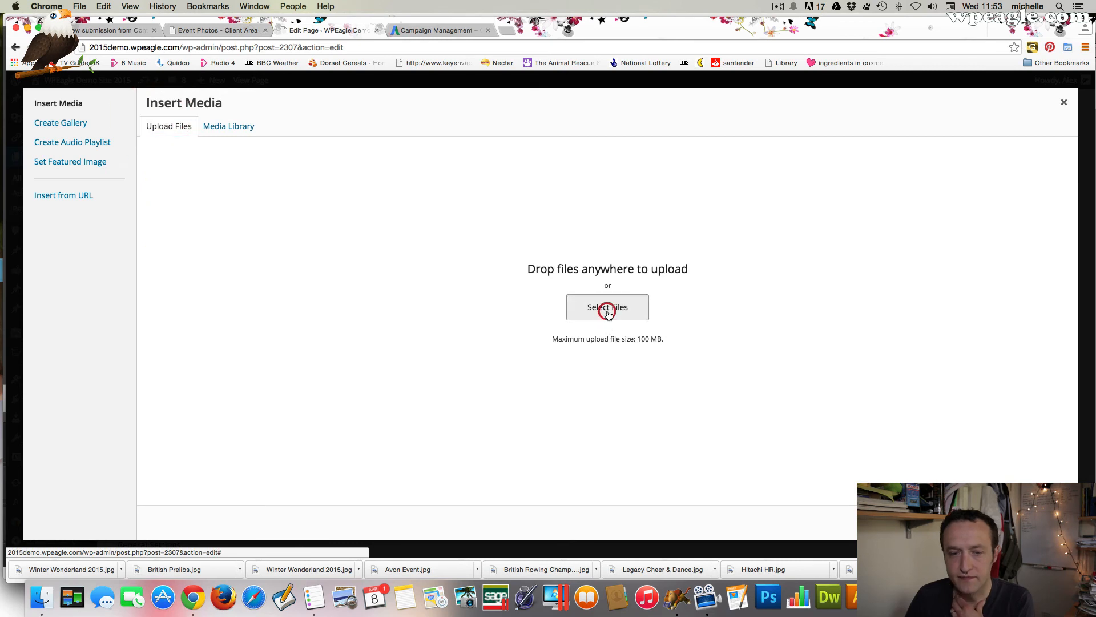
left_click(607, 308)
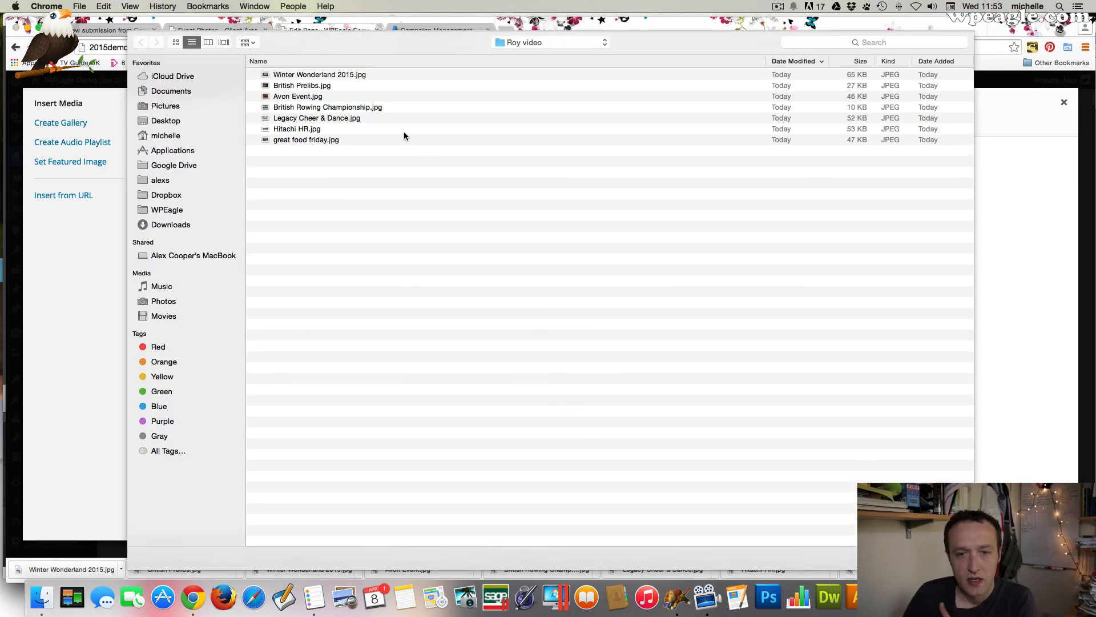
left_click(302, 85)
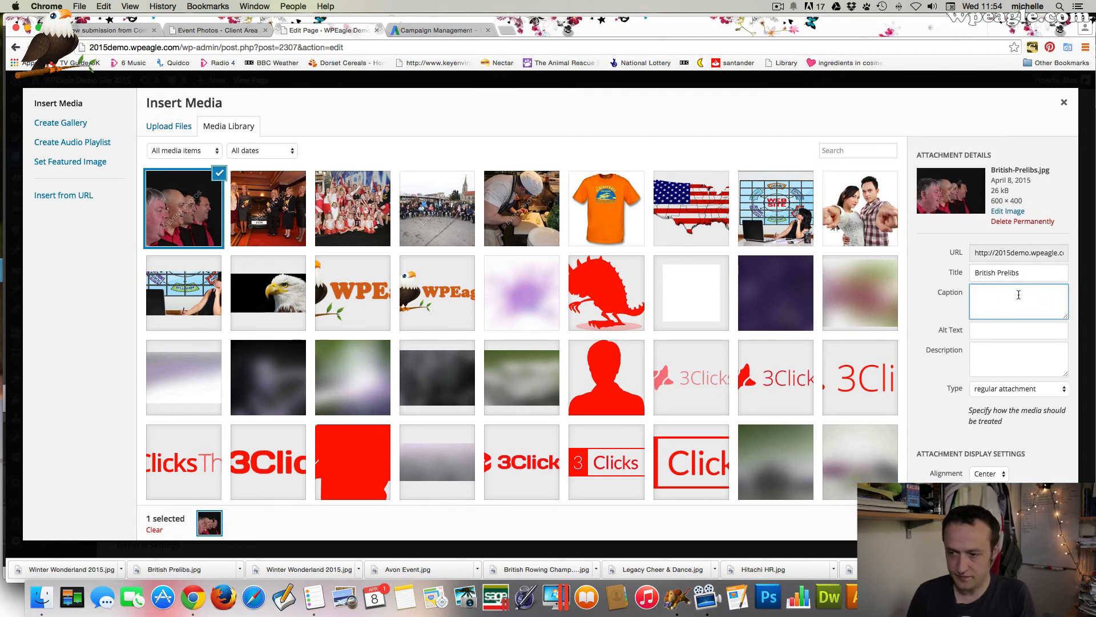
type("British Preli")
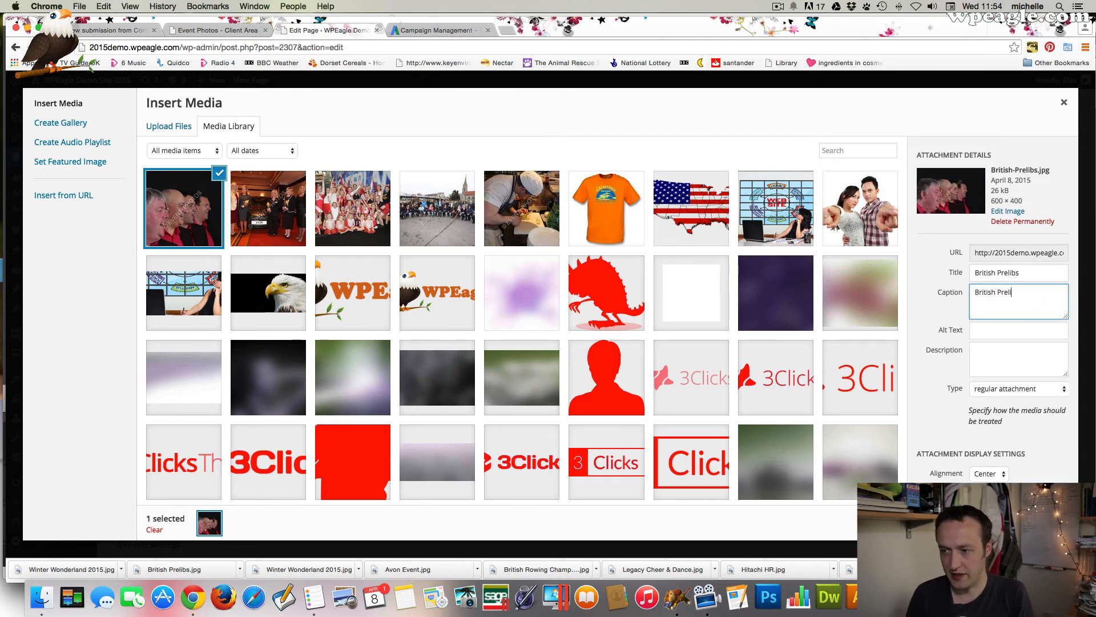
type("bs")
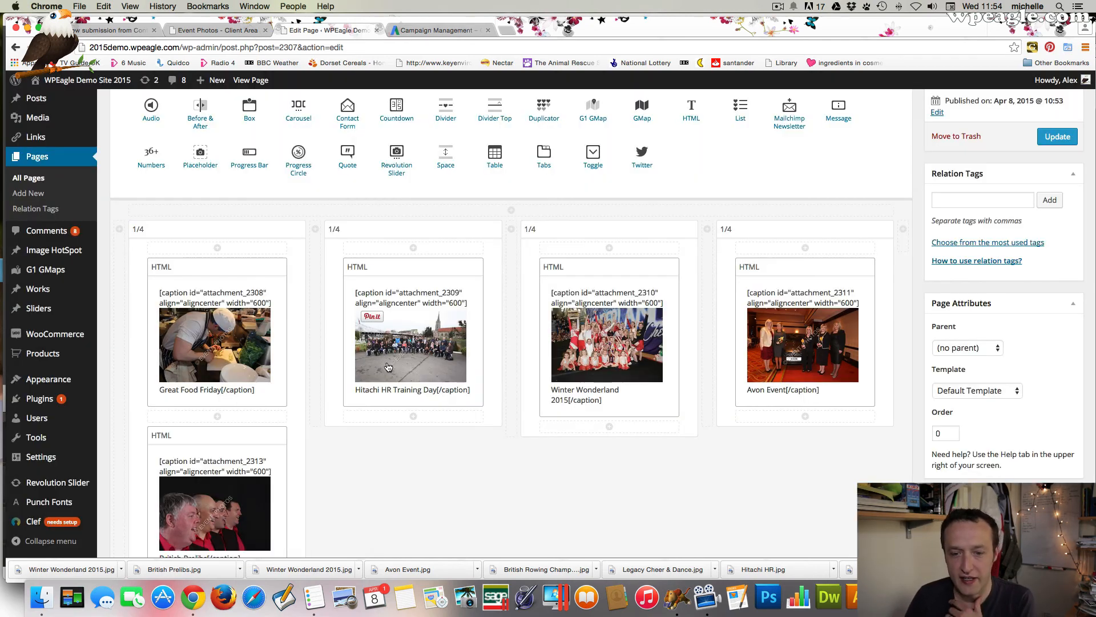
Step: Insert a divider under the first column's photo and update the Events page
scroll("down", 3)
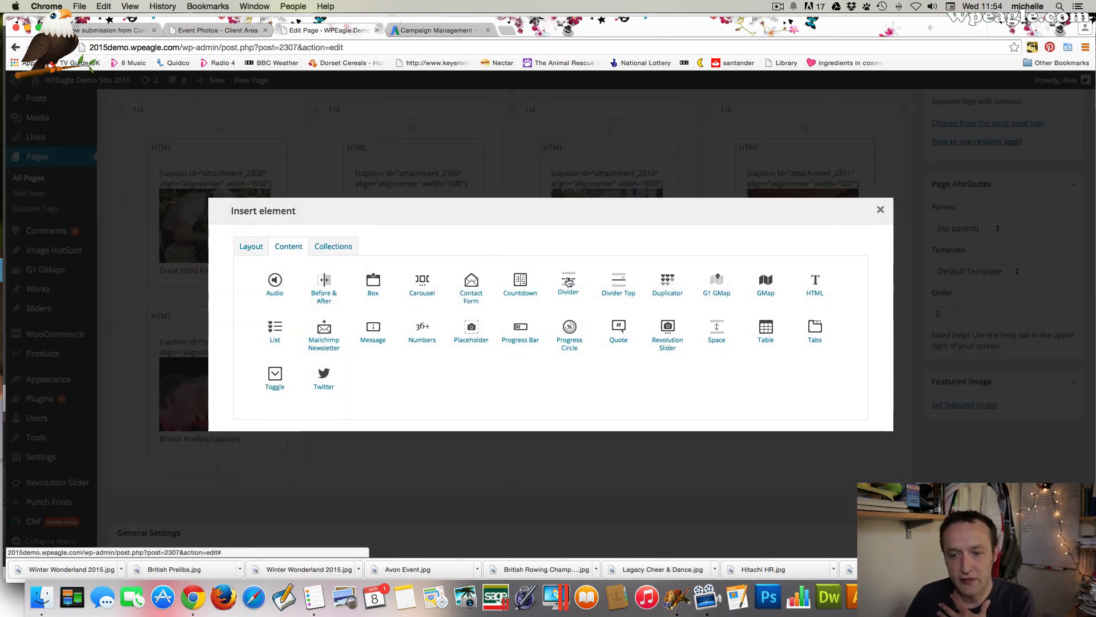
left_click(567, 284)
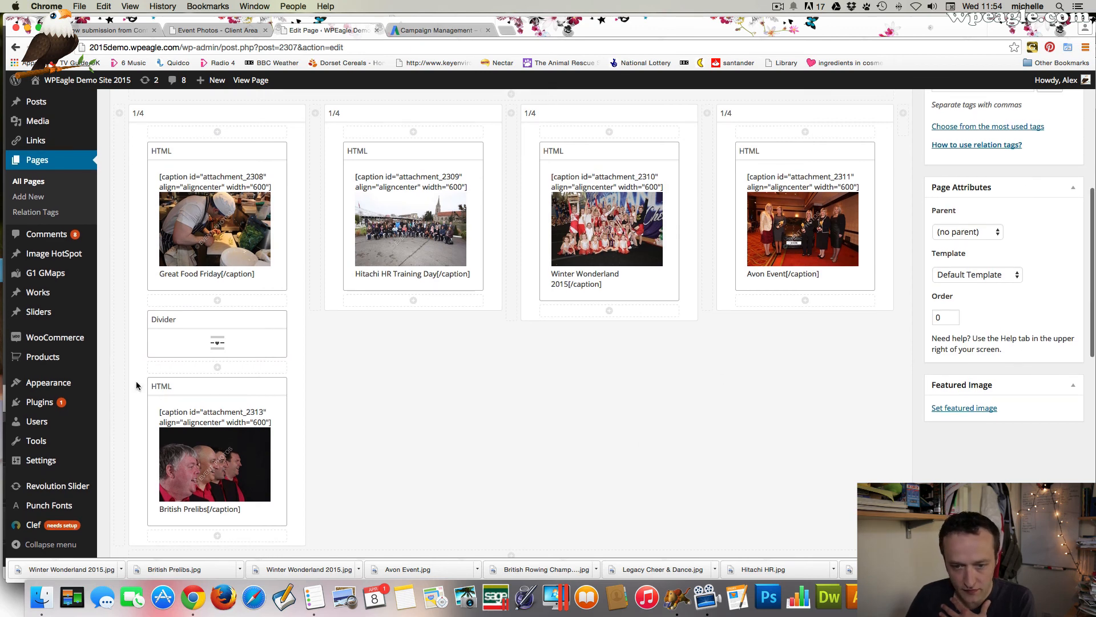
scroll("up", 3)
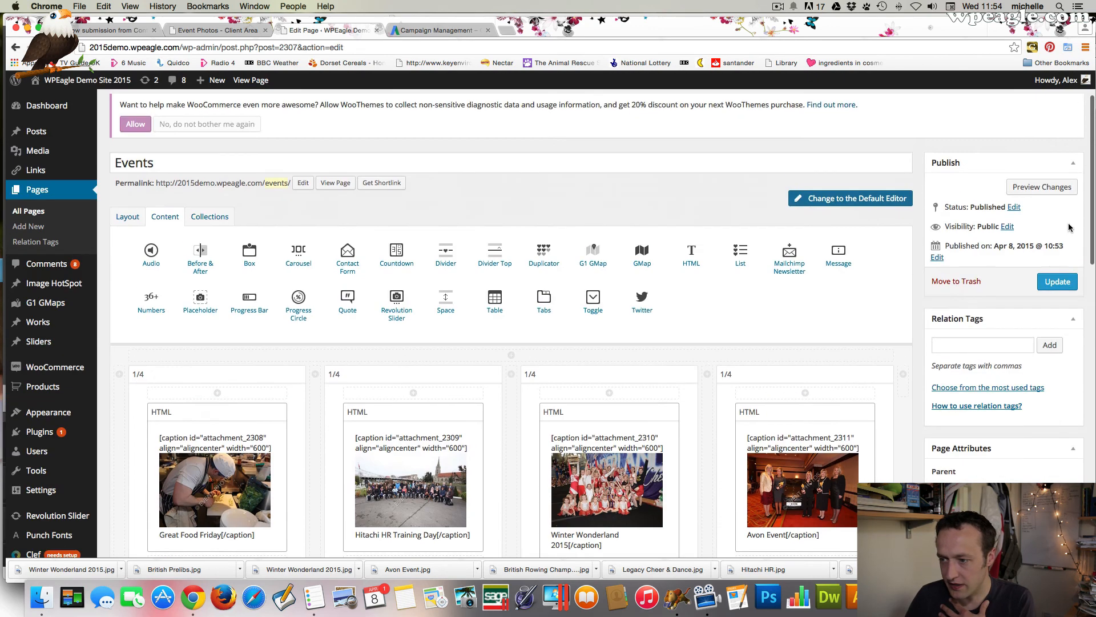
left_click(1056, 280)
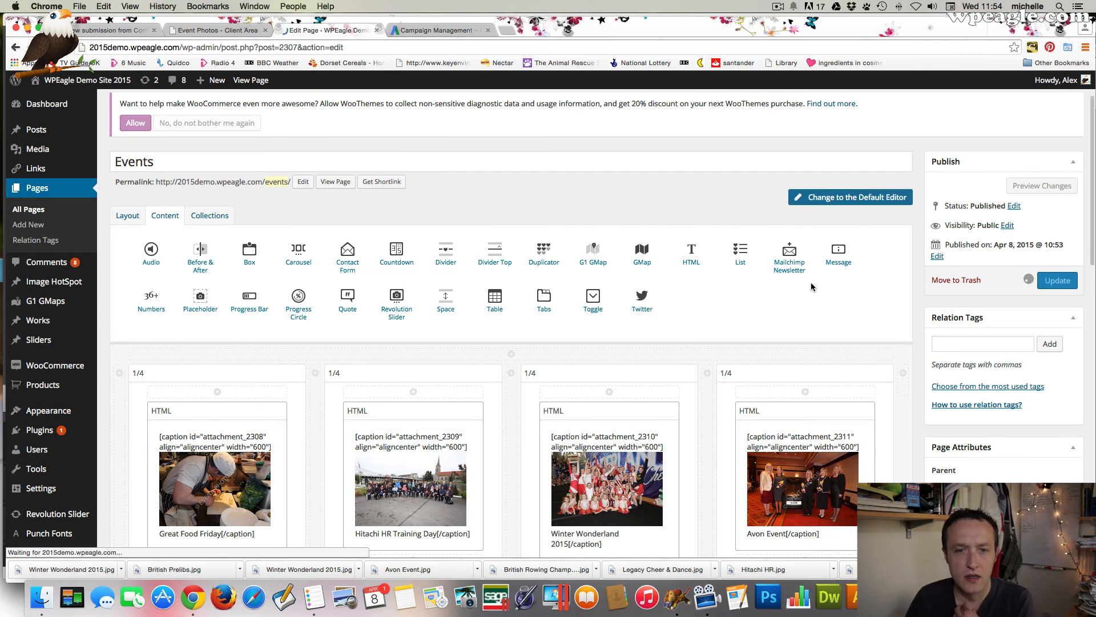
left_click(1056, 280)
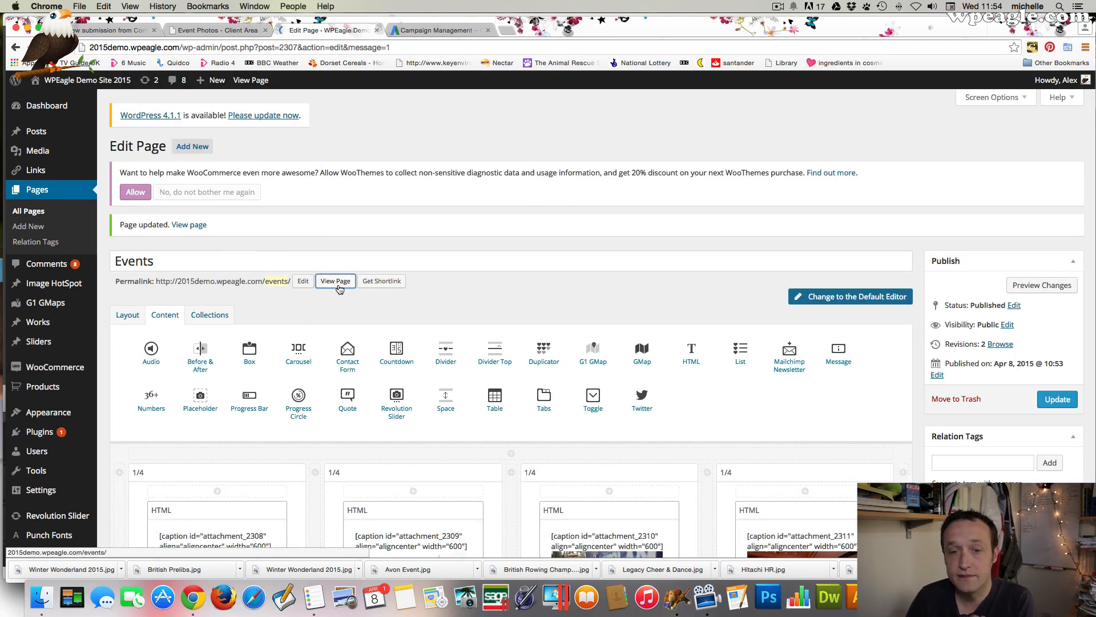
Step: Open the published Events page with the View Page button
left_click(335, 280)
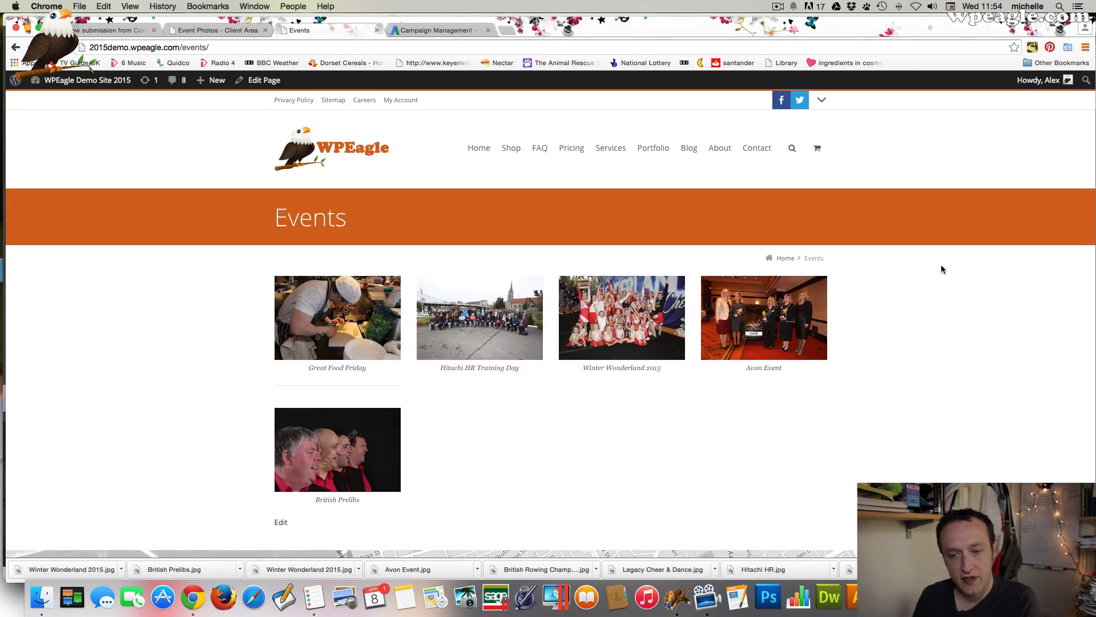
mouse_move(479, 323)
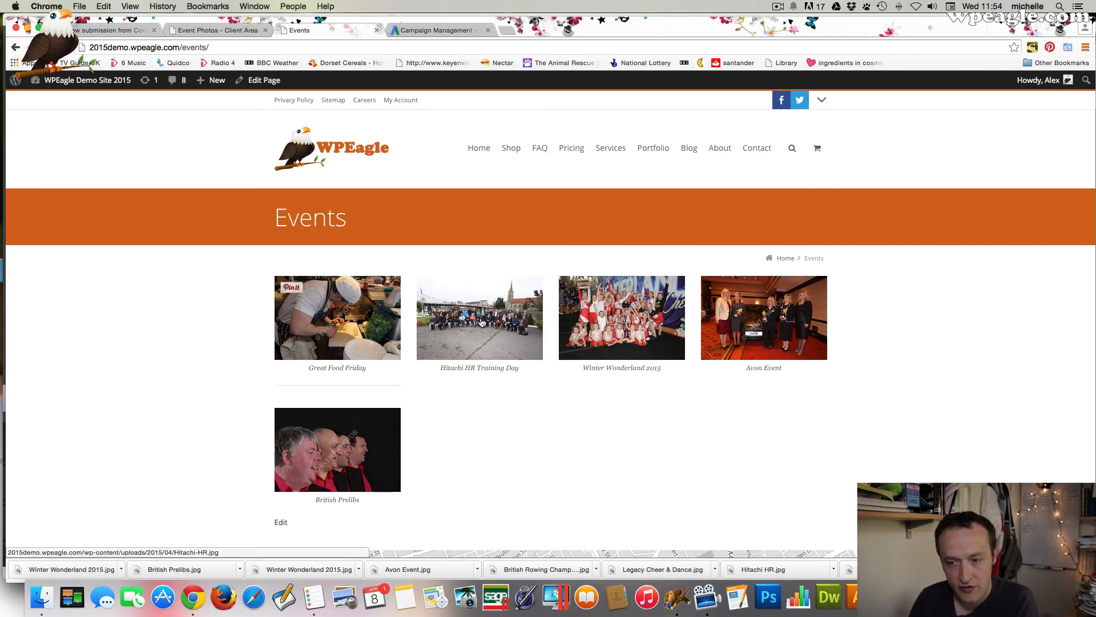
mouse_move(747, 428)
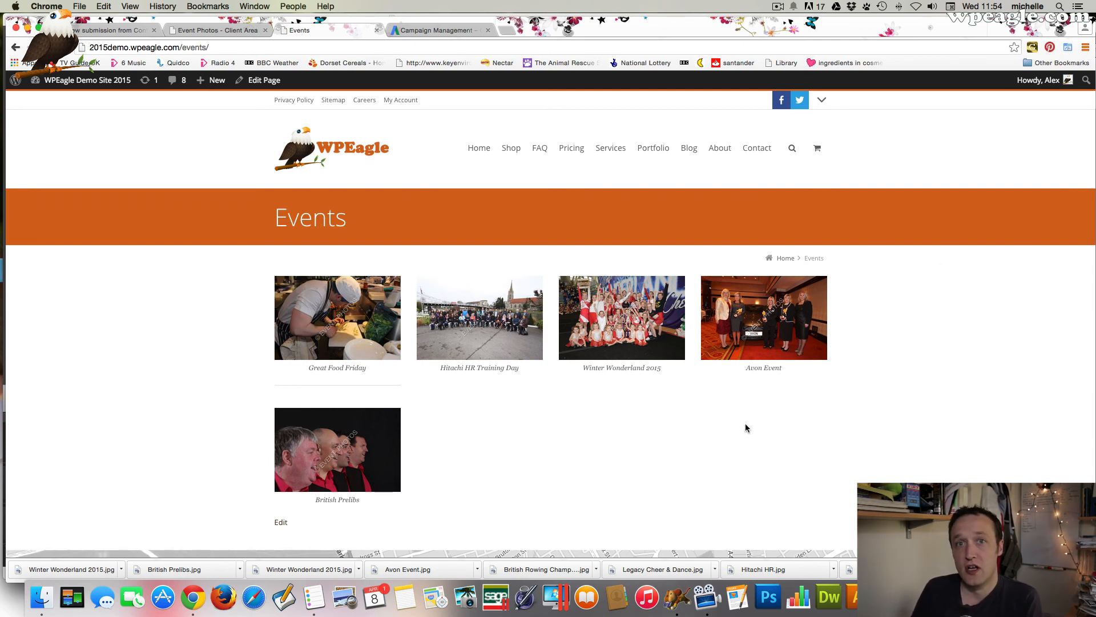